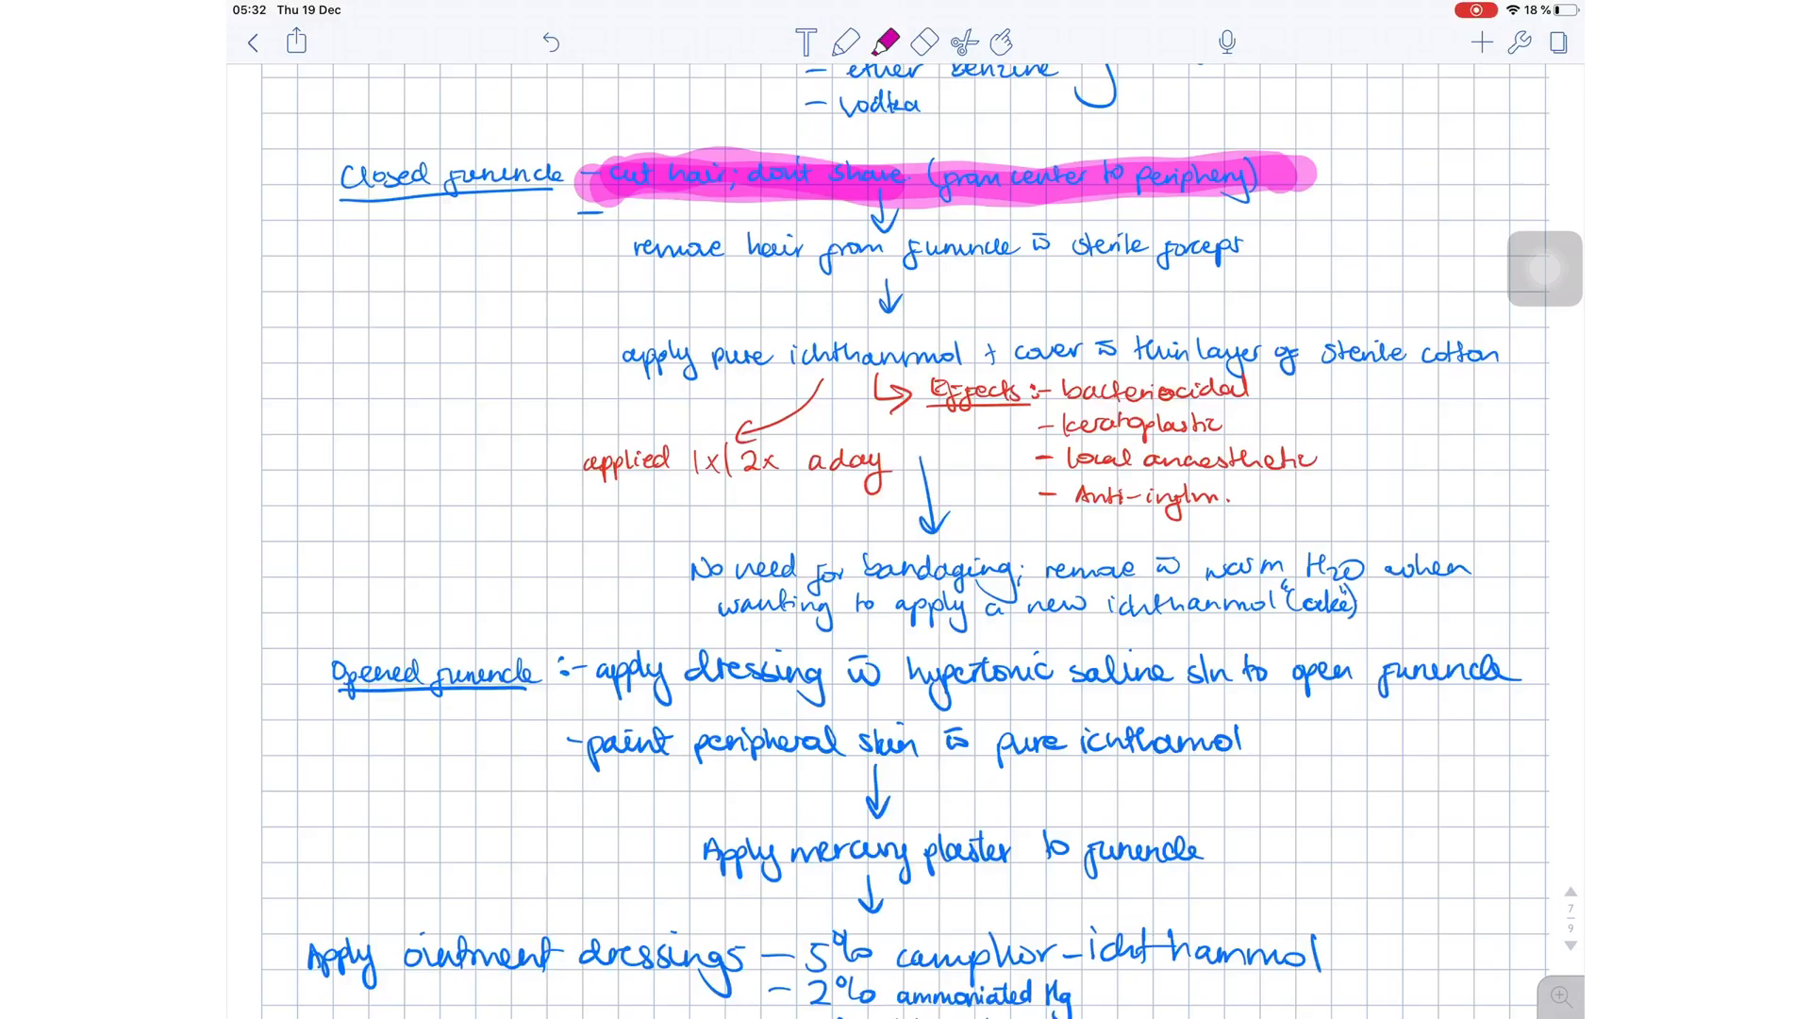
Step: Highlight the 'cut hair' line in pink and the ichthammol application line in yellow
{"action": "left_click_drag", "start_coordinate": [589, 180], "coordinate": [1305, 180]}
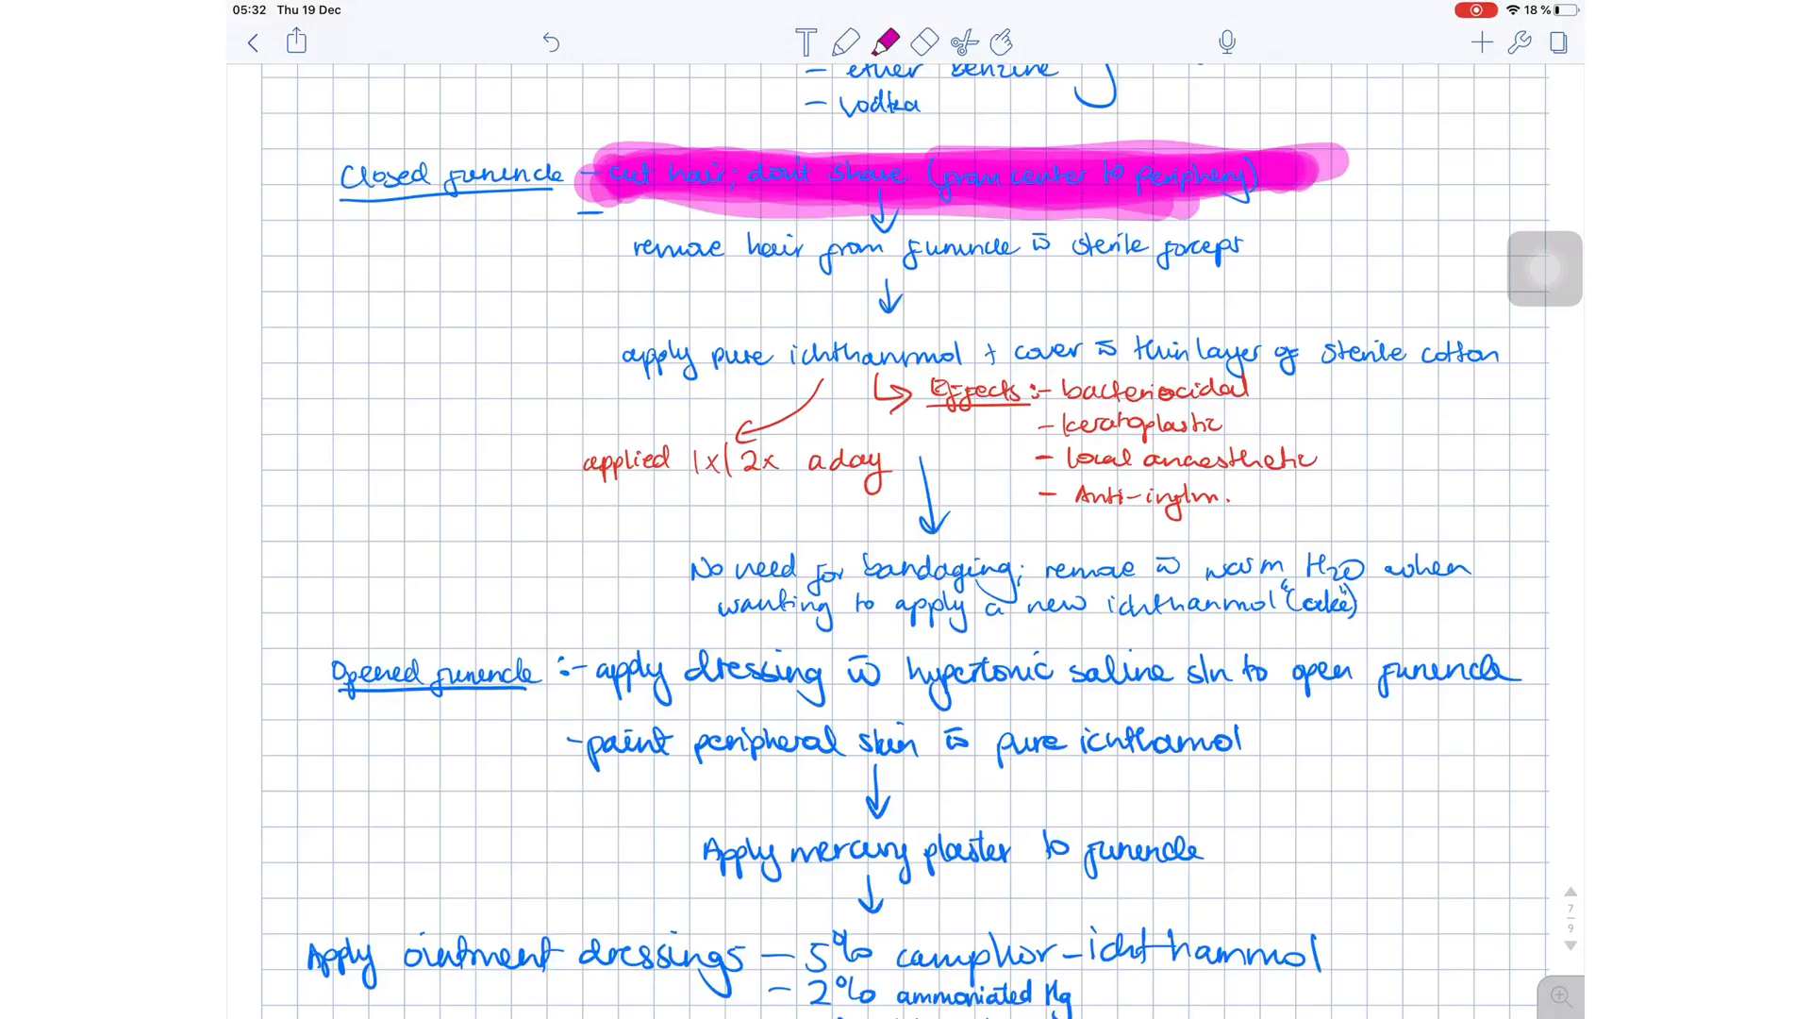
{"action": "left_click_drag", "start_coordinate": [625, 352], "coordinate": [1496, 353]}
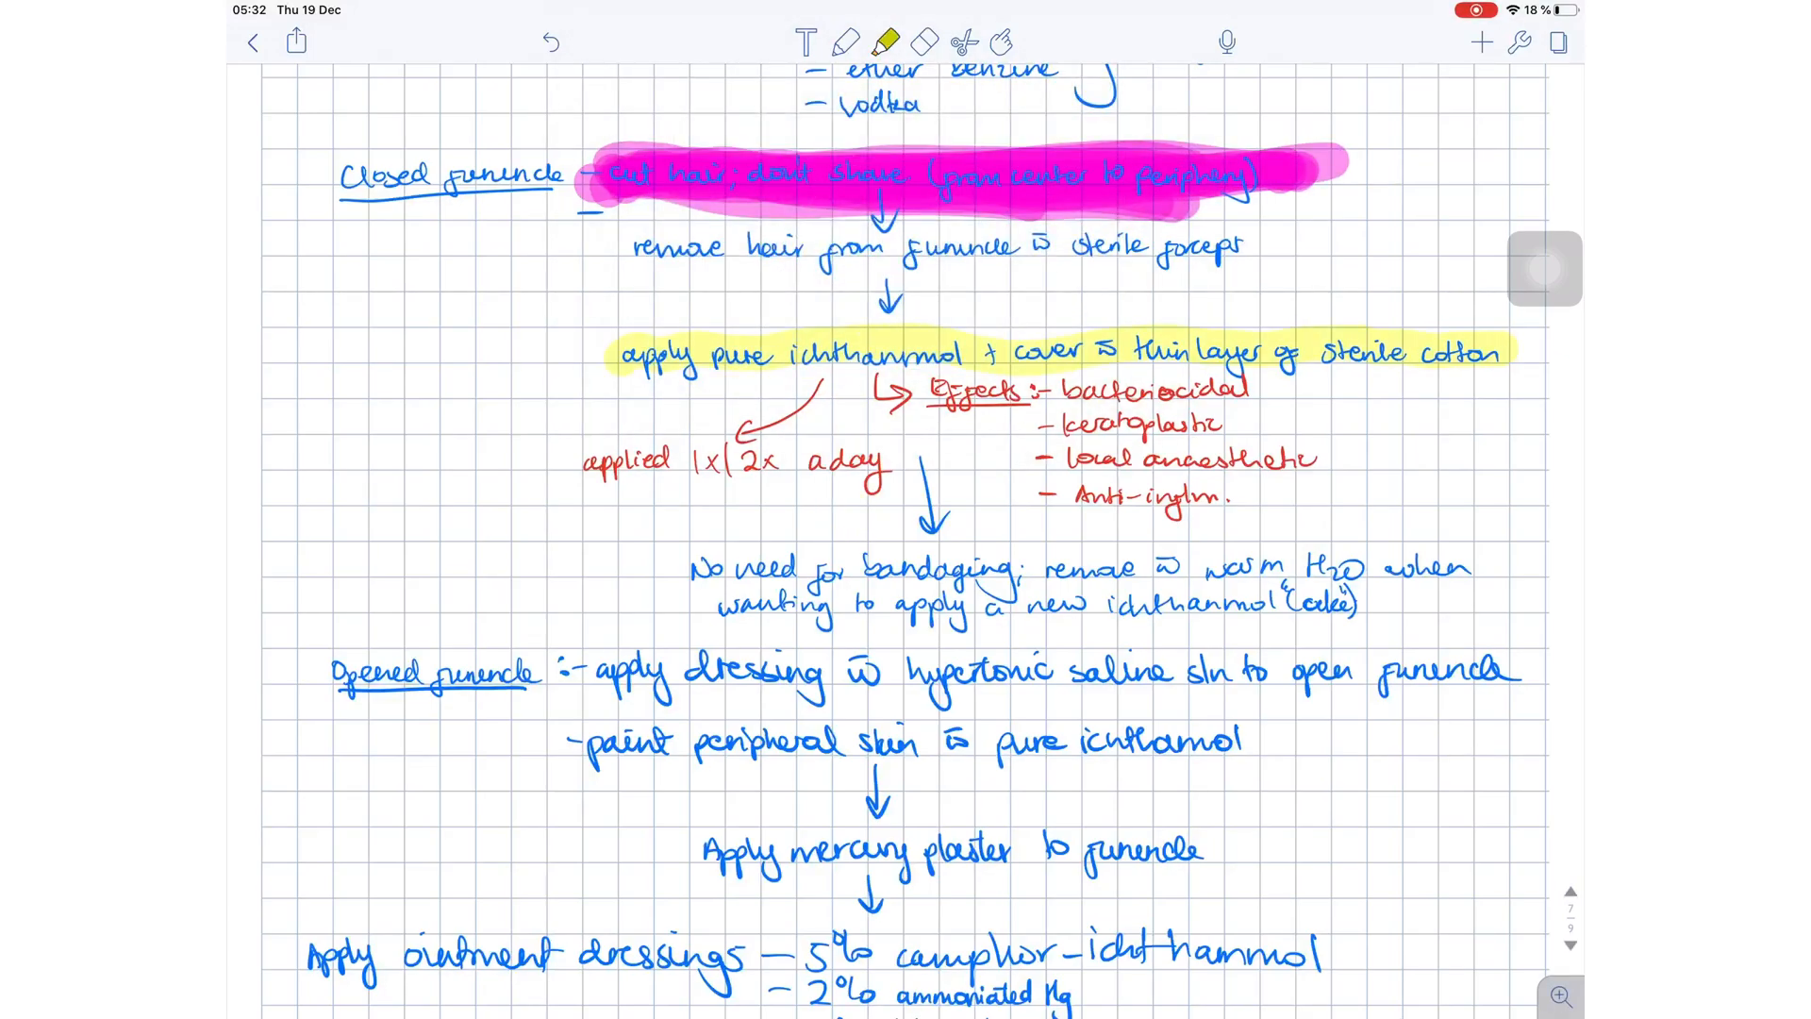
{"action": "left_click_drag", "start_coordinate": [693, 566], "coordinate": [1467, 566]}
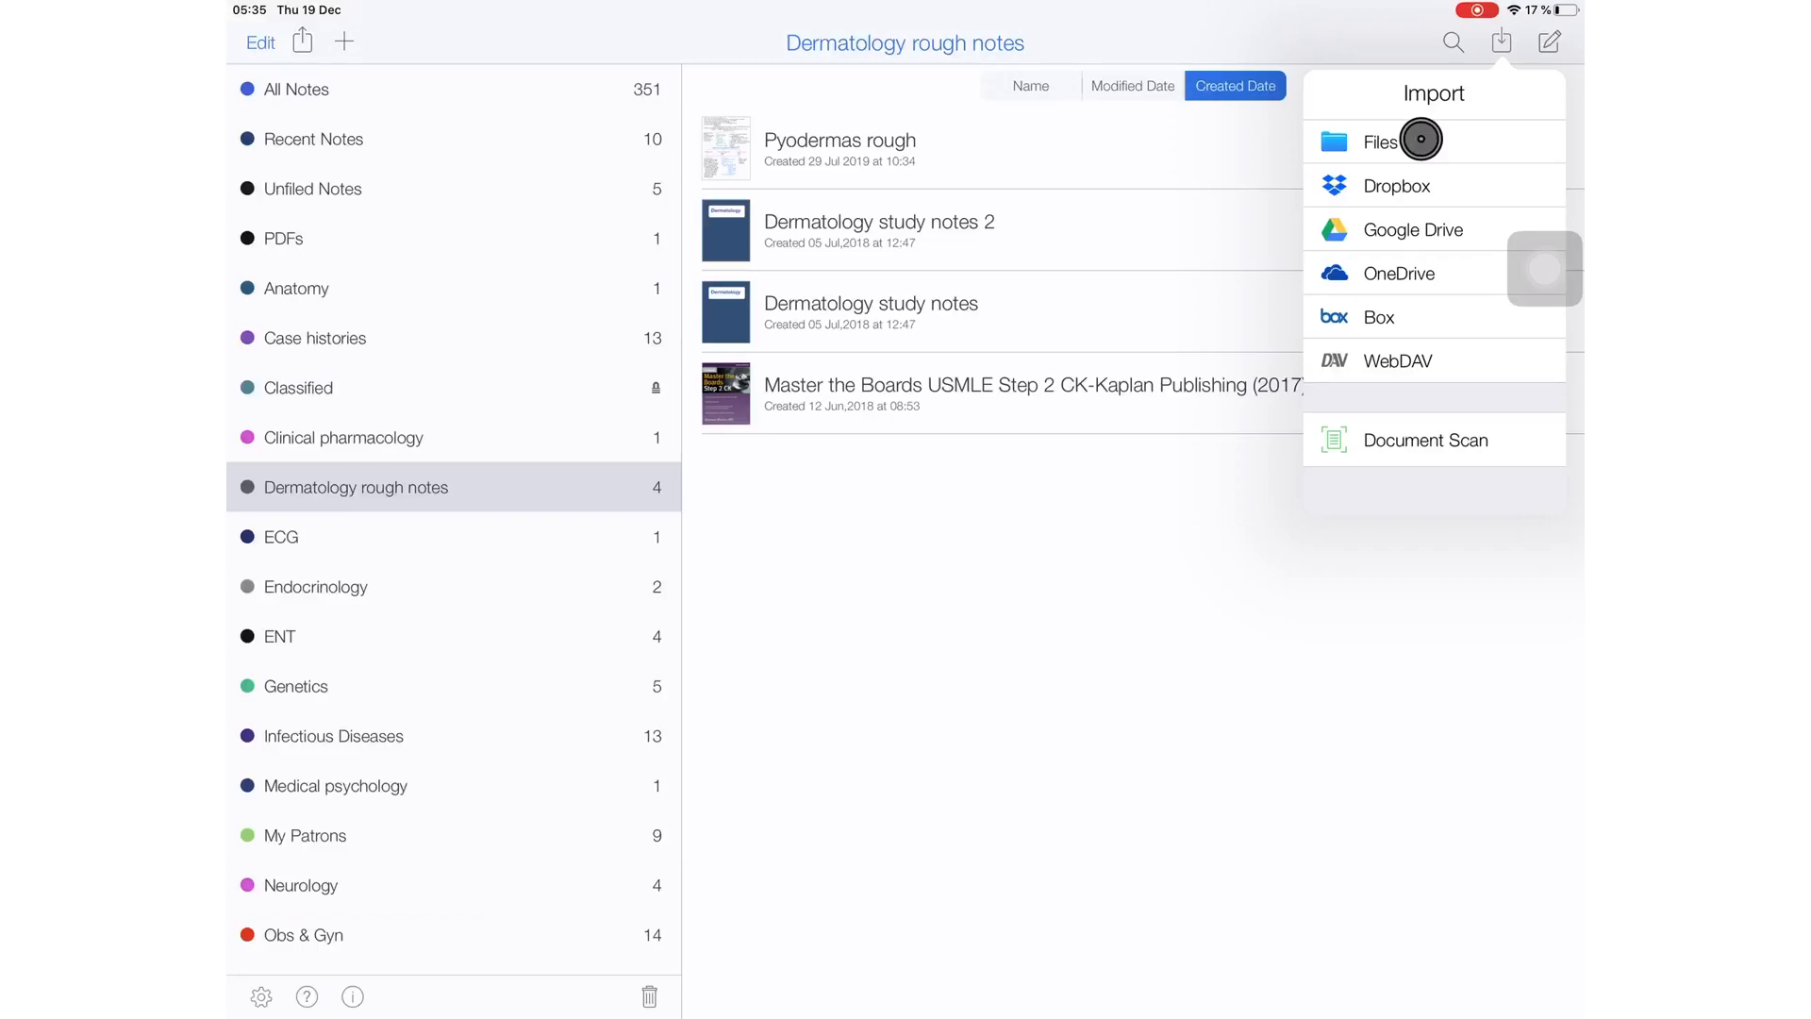
Step: Import four documents from Files, including 7.Antihypertensive-Drugs_LT, into Notability
{"action": "left_click", "coordinate": [1381, 141]}
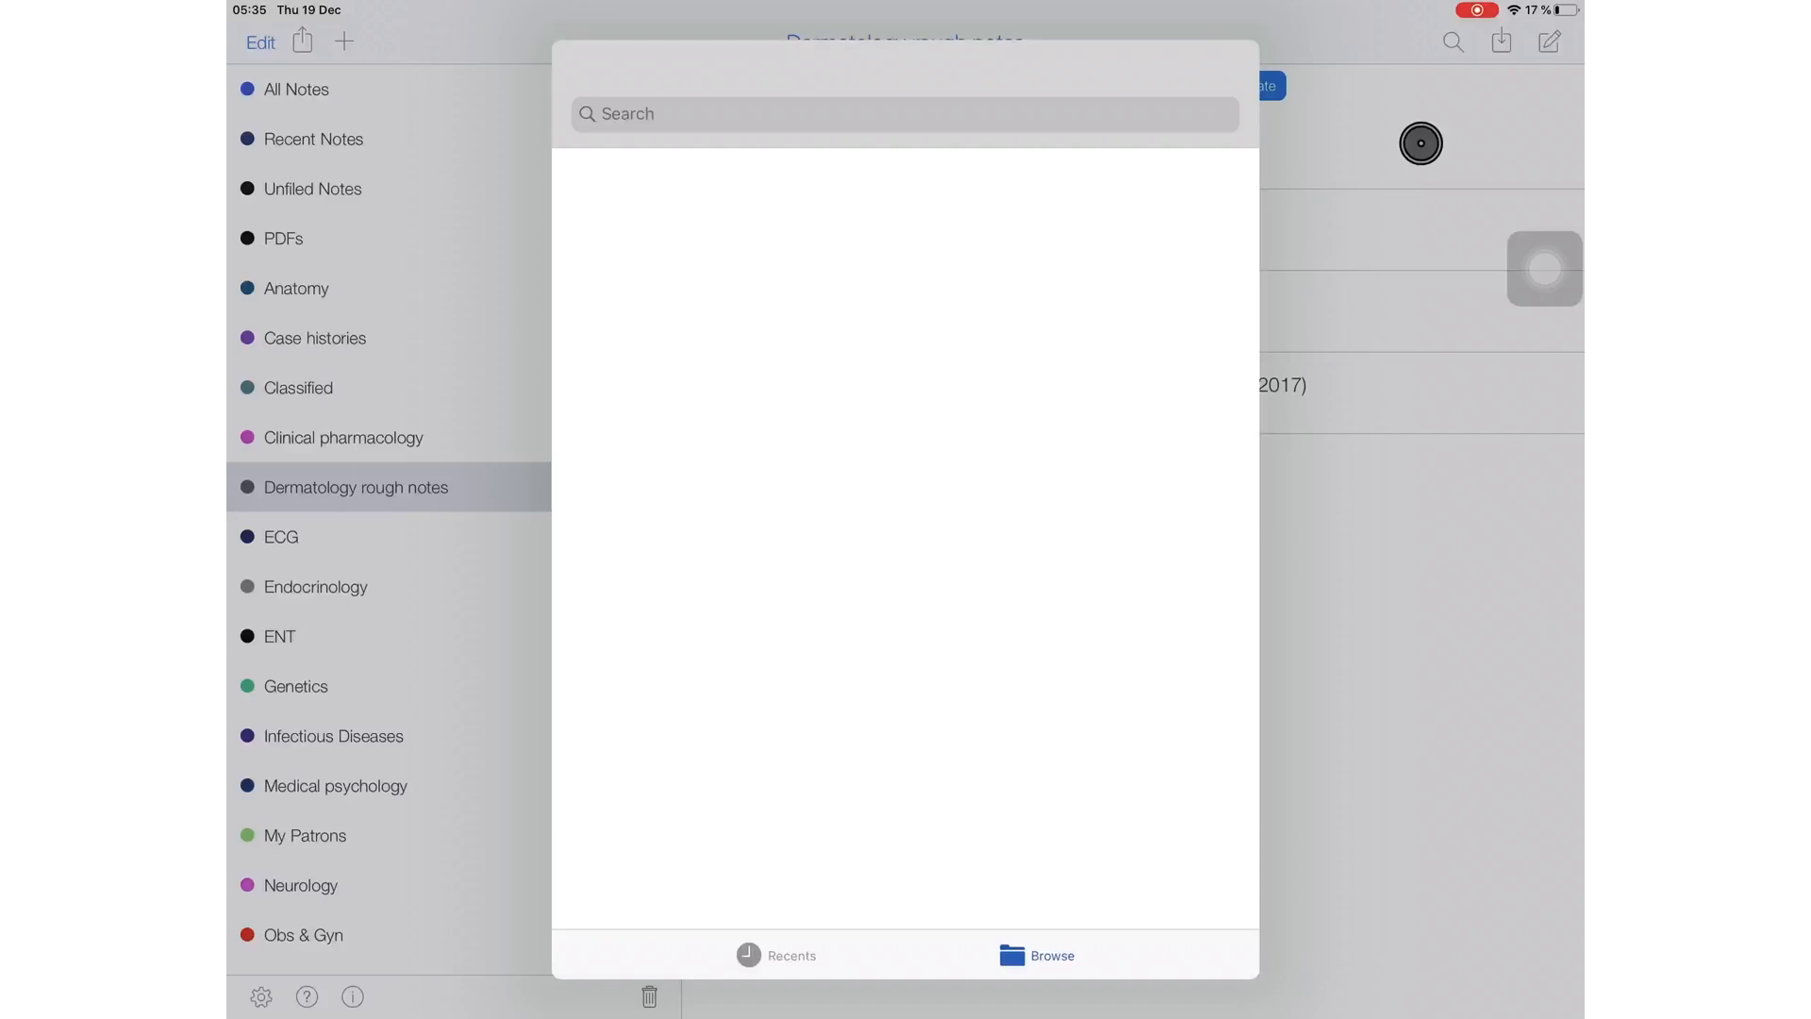
{"action": "left_click", "coordinate": [1038, 955]}
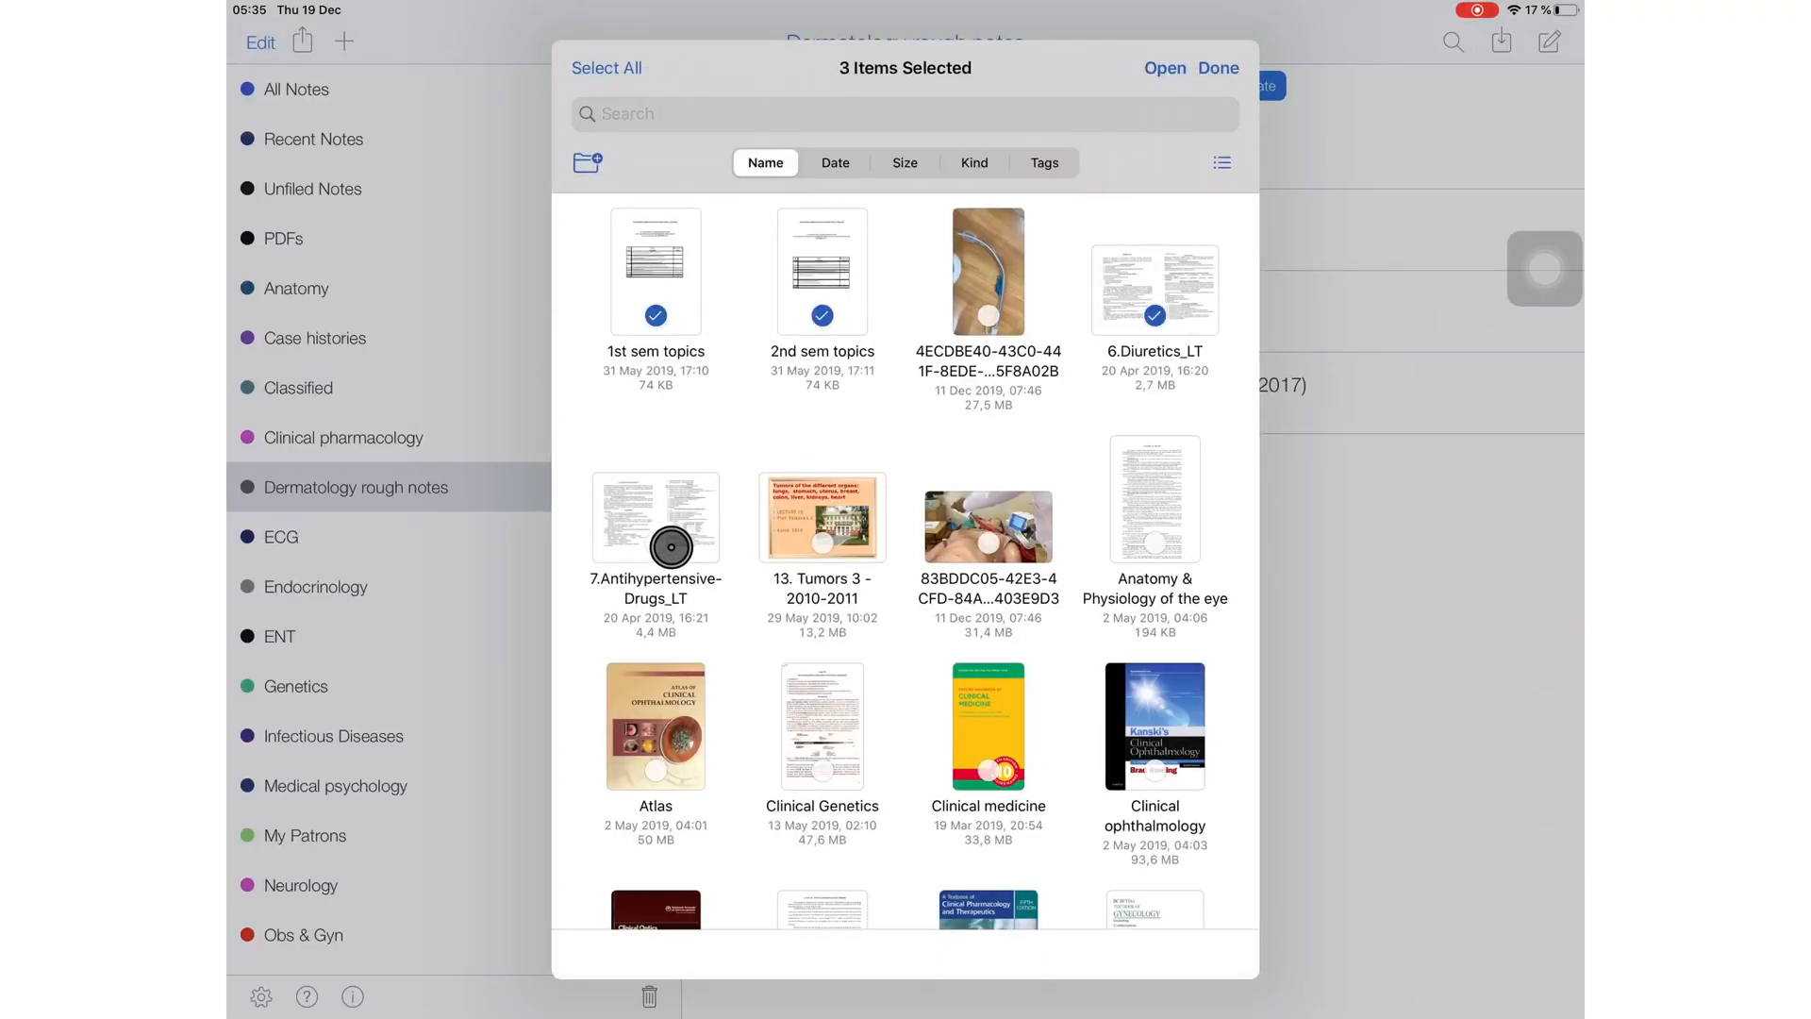
{"action": "left_click", "coordinate": [657, 517]}
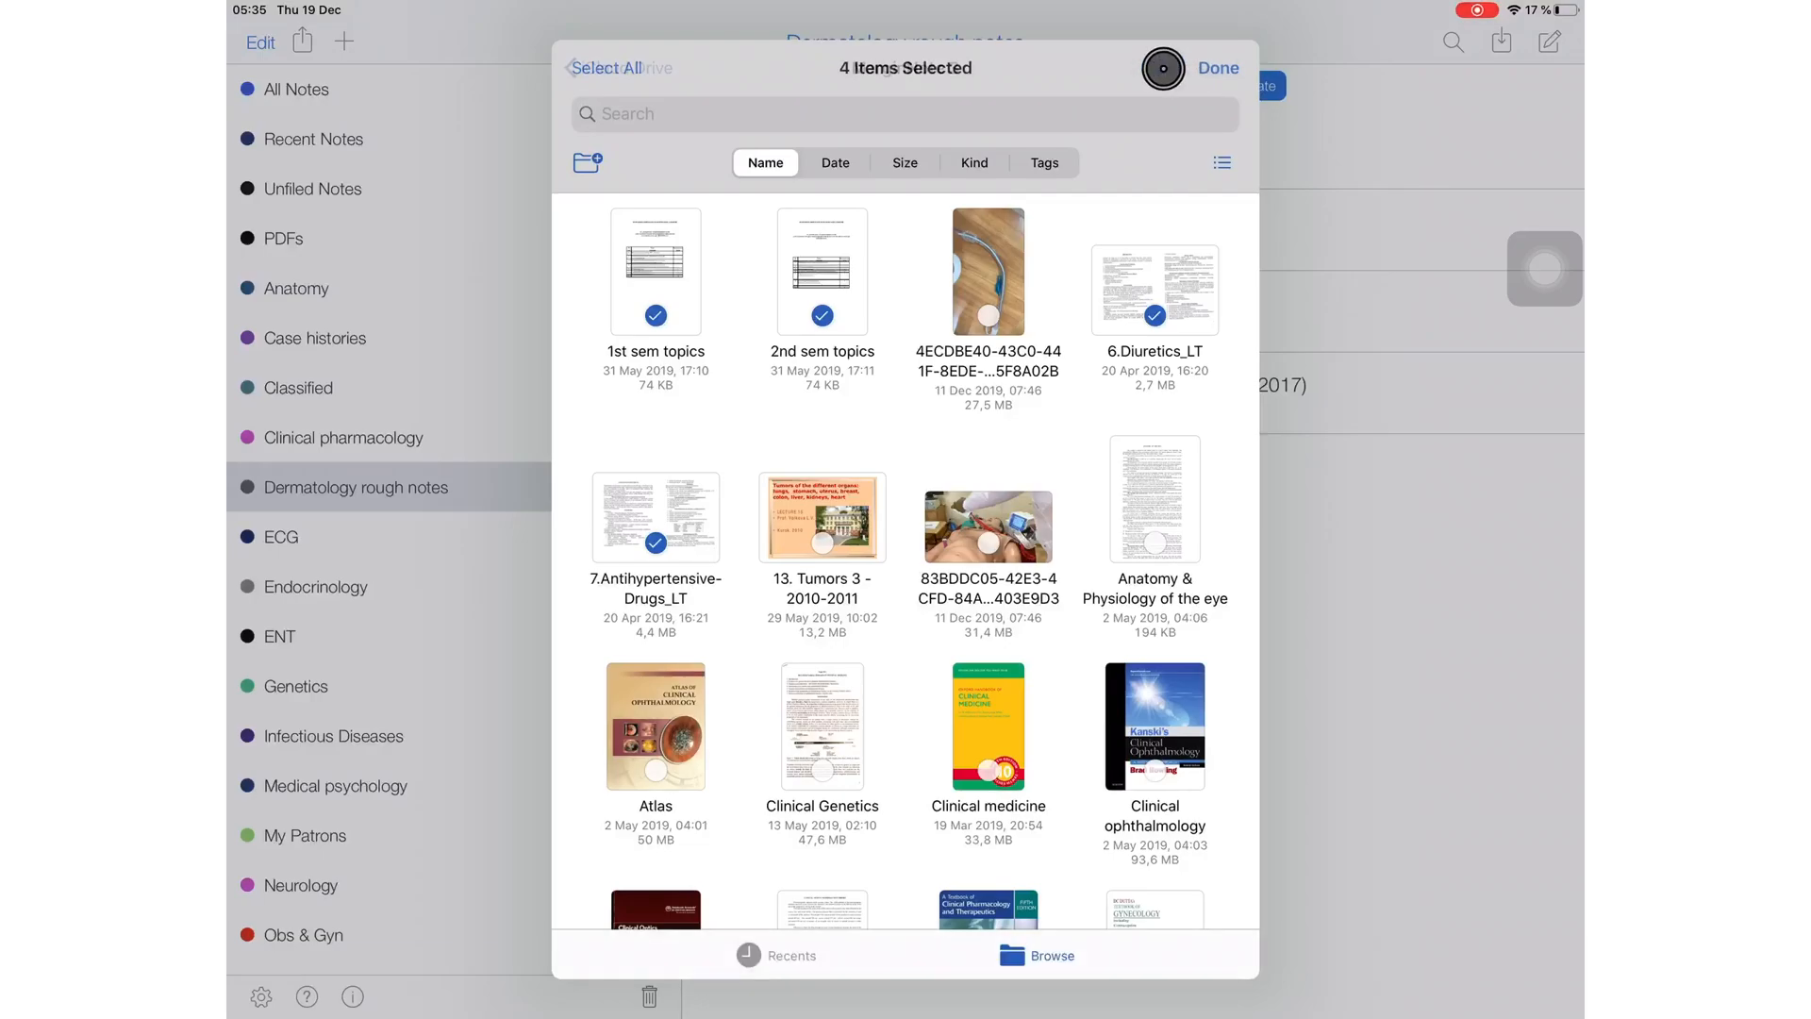
{"action": "left_click", "coordinate": [1218, 68]}
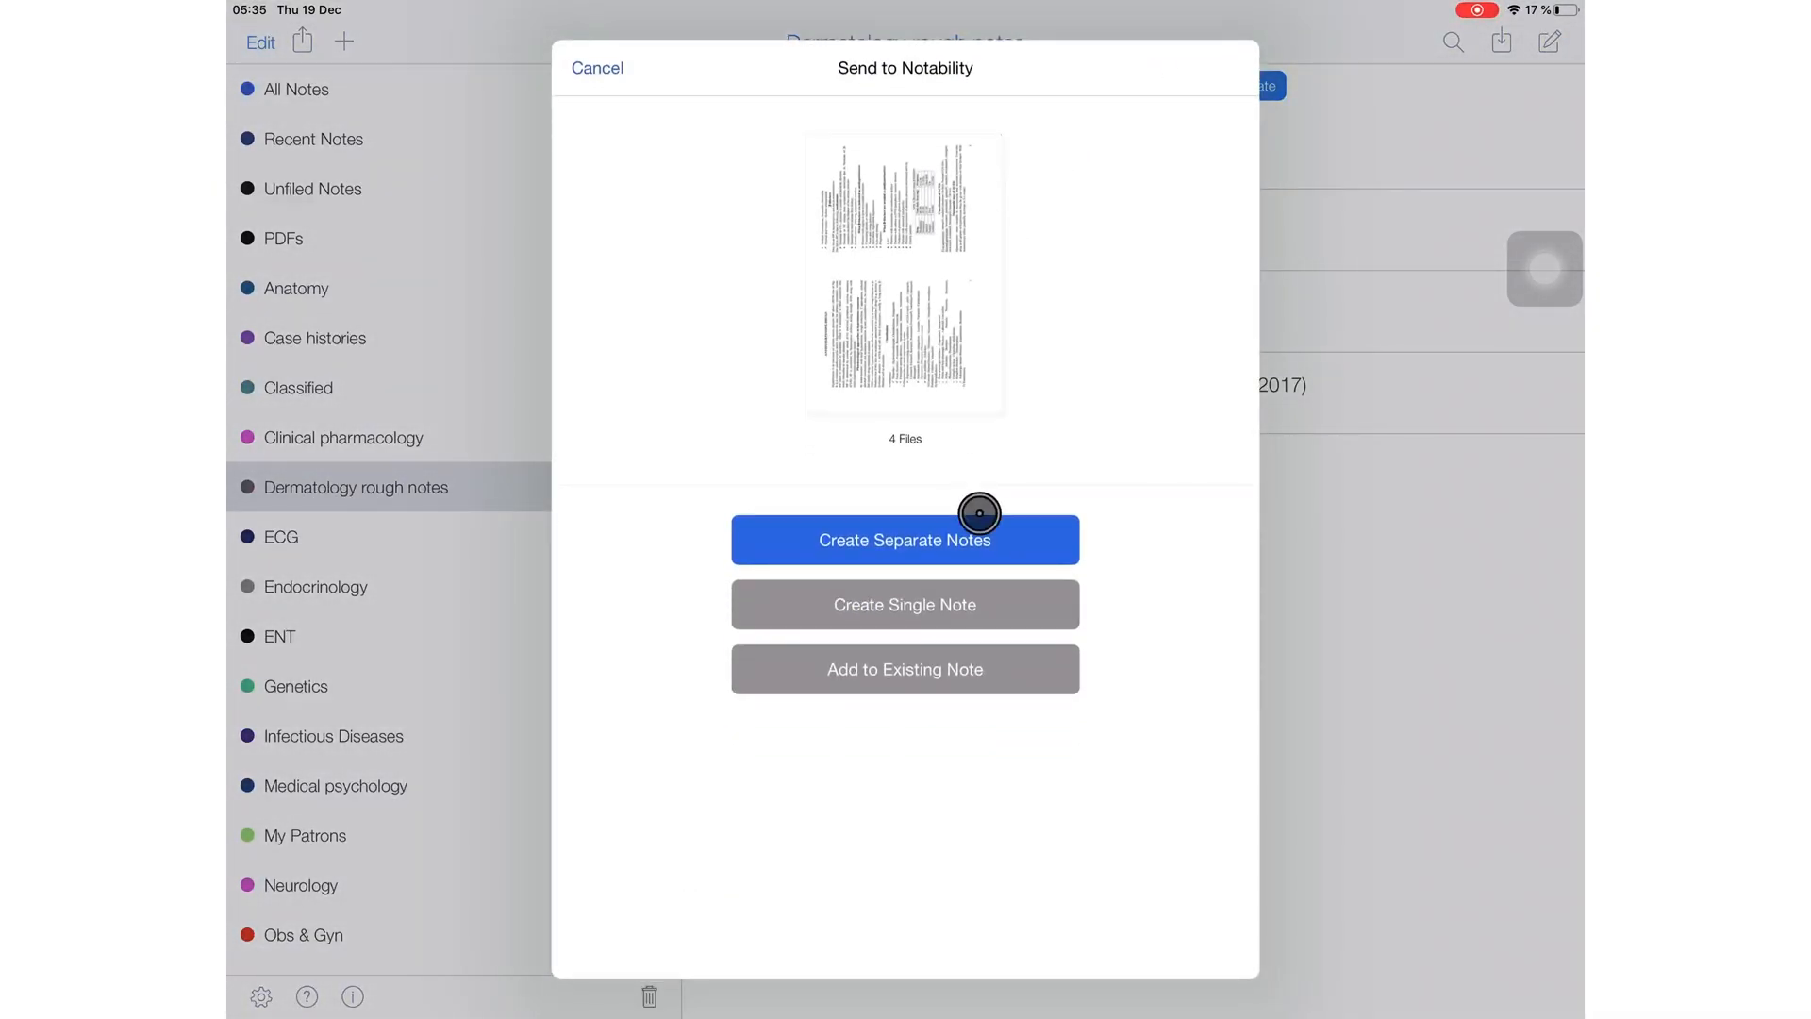
{"action": "mouse_move", "coordinate": [860, 592]}
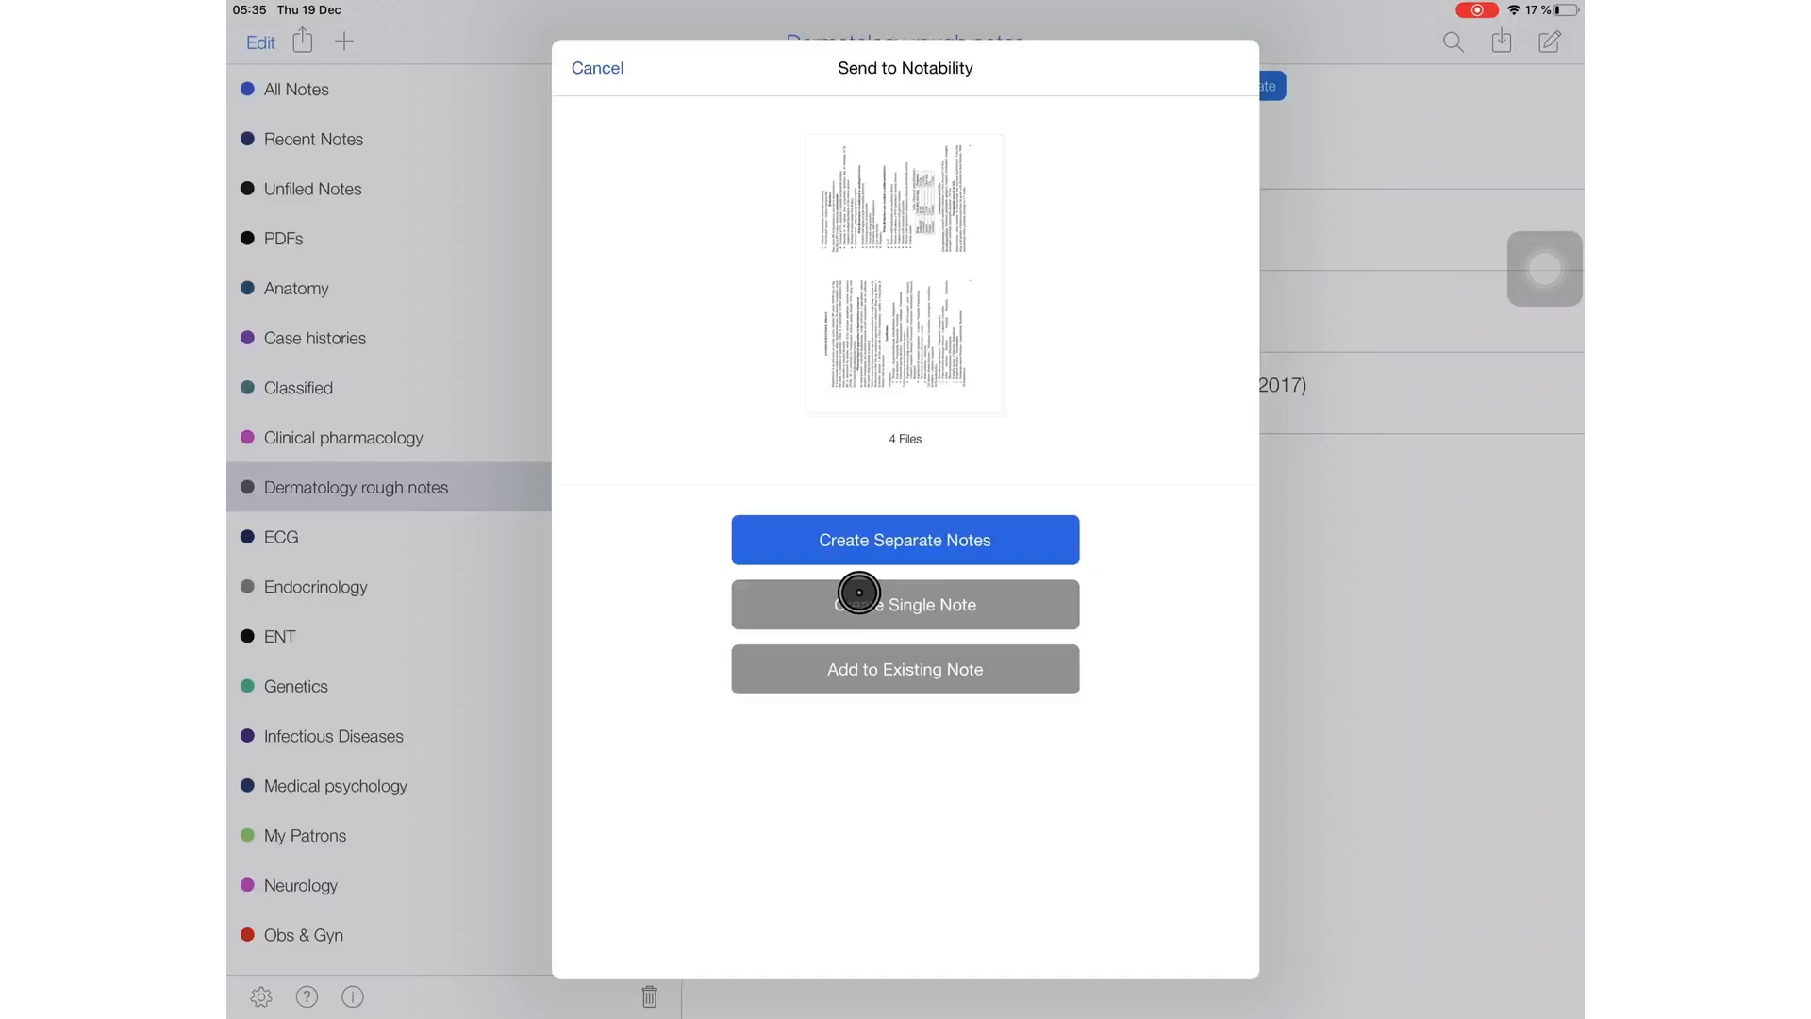
{"action": "mouse_move", "coordinate": [773, 668]}
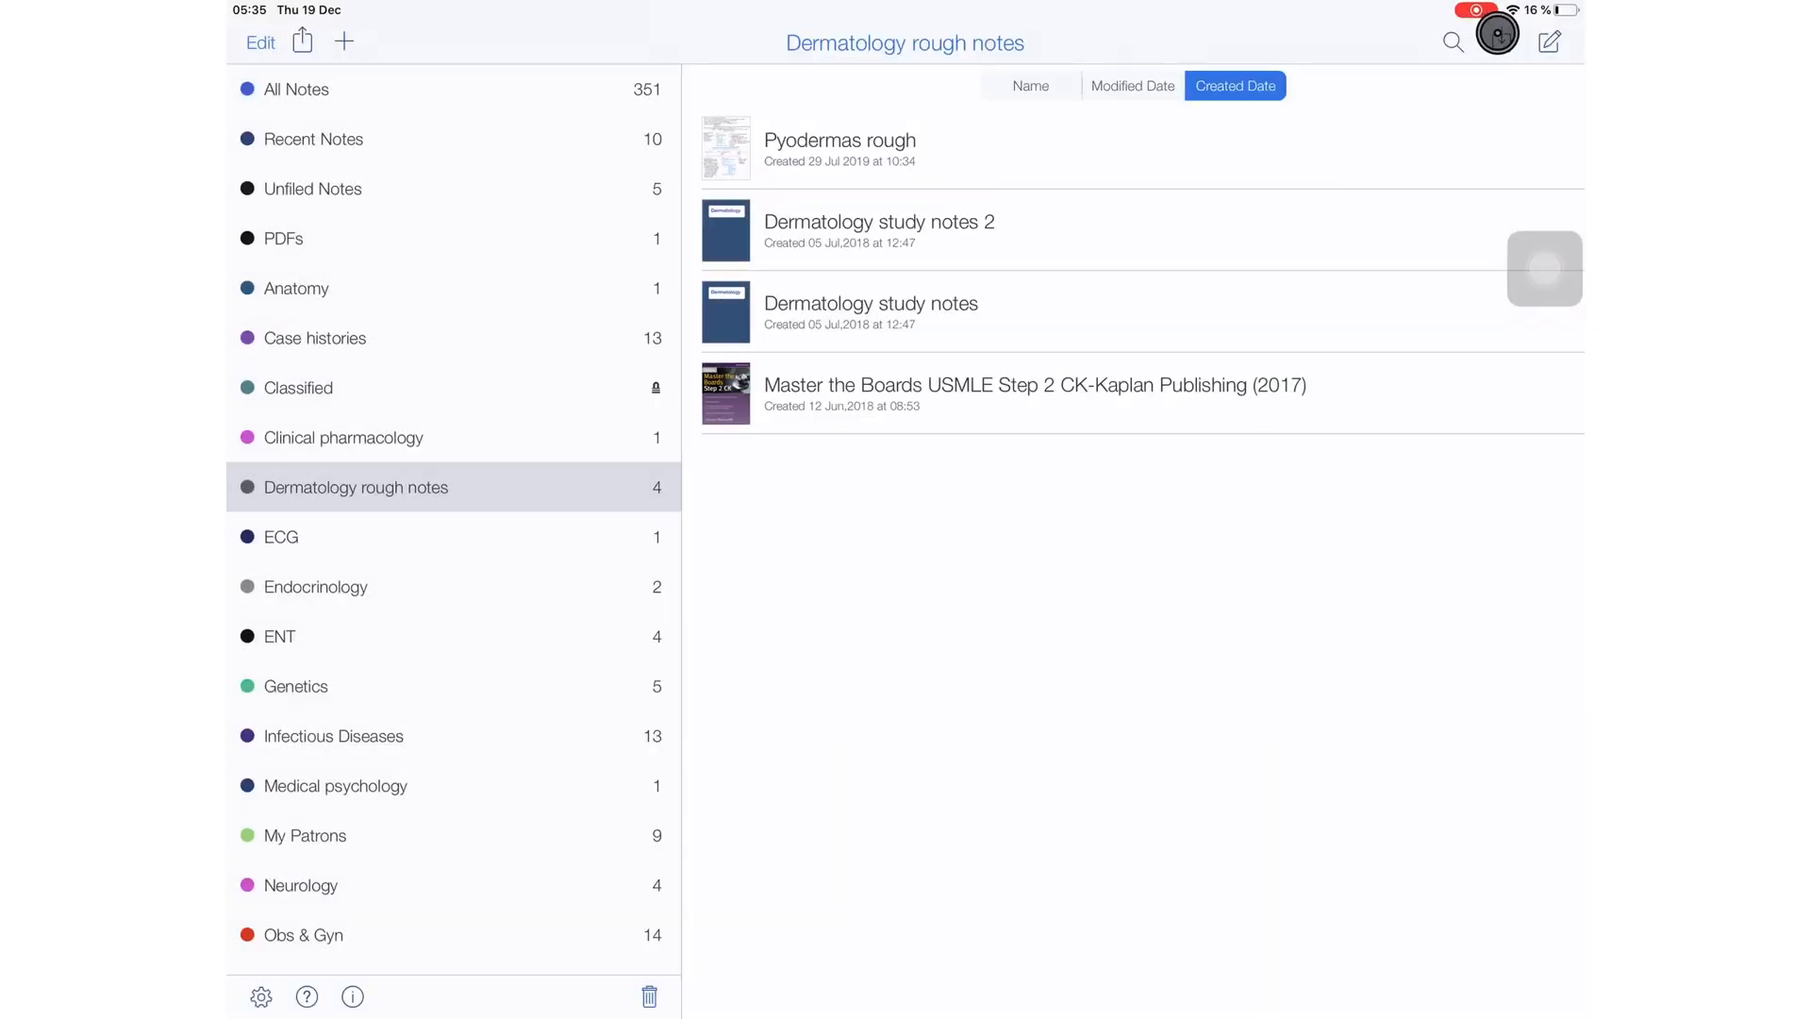
Step: Reopen the Files import browser and cancel it without importing anything
{"action": "left_click", "coordinate": [1498, 44]}
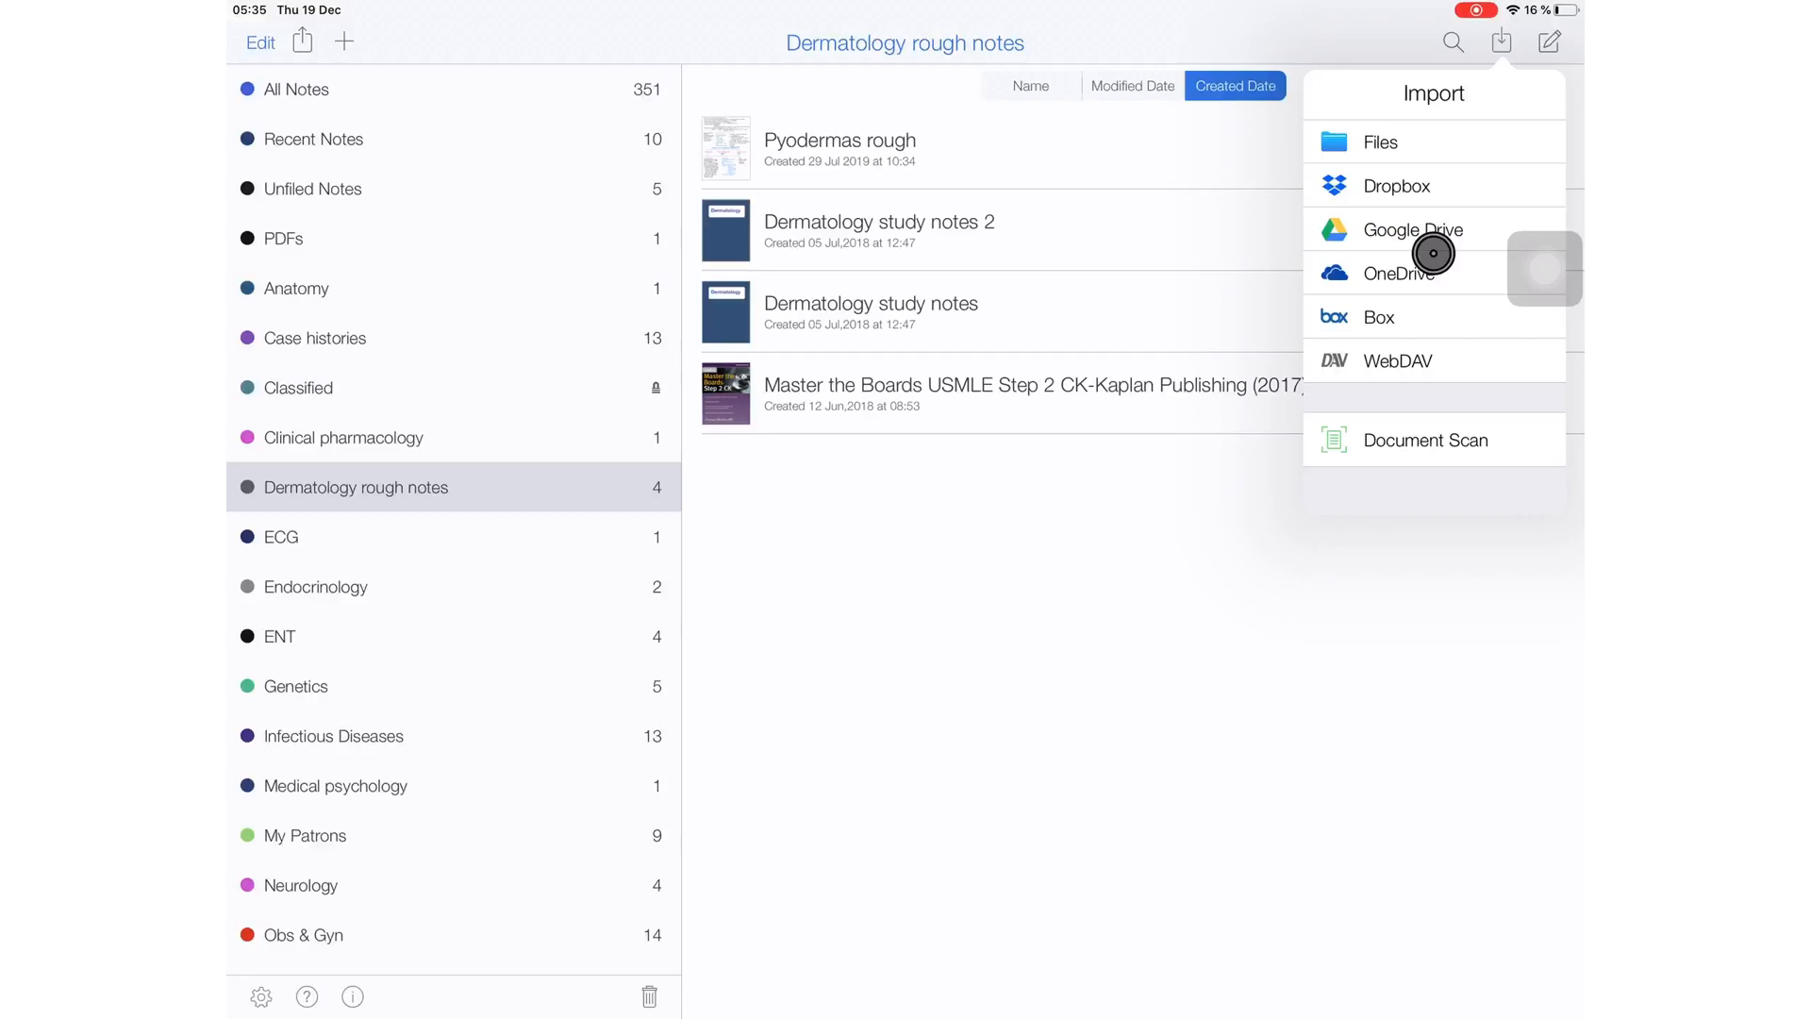
{"action": "mouse_move", "coordinate": [1400, 192]}
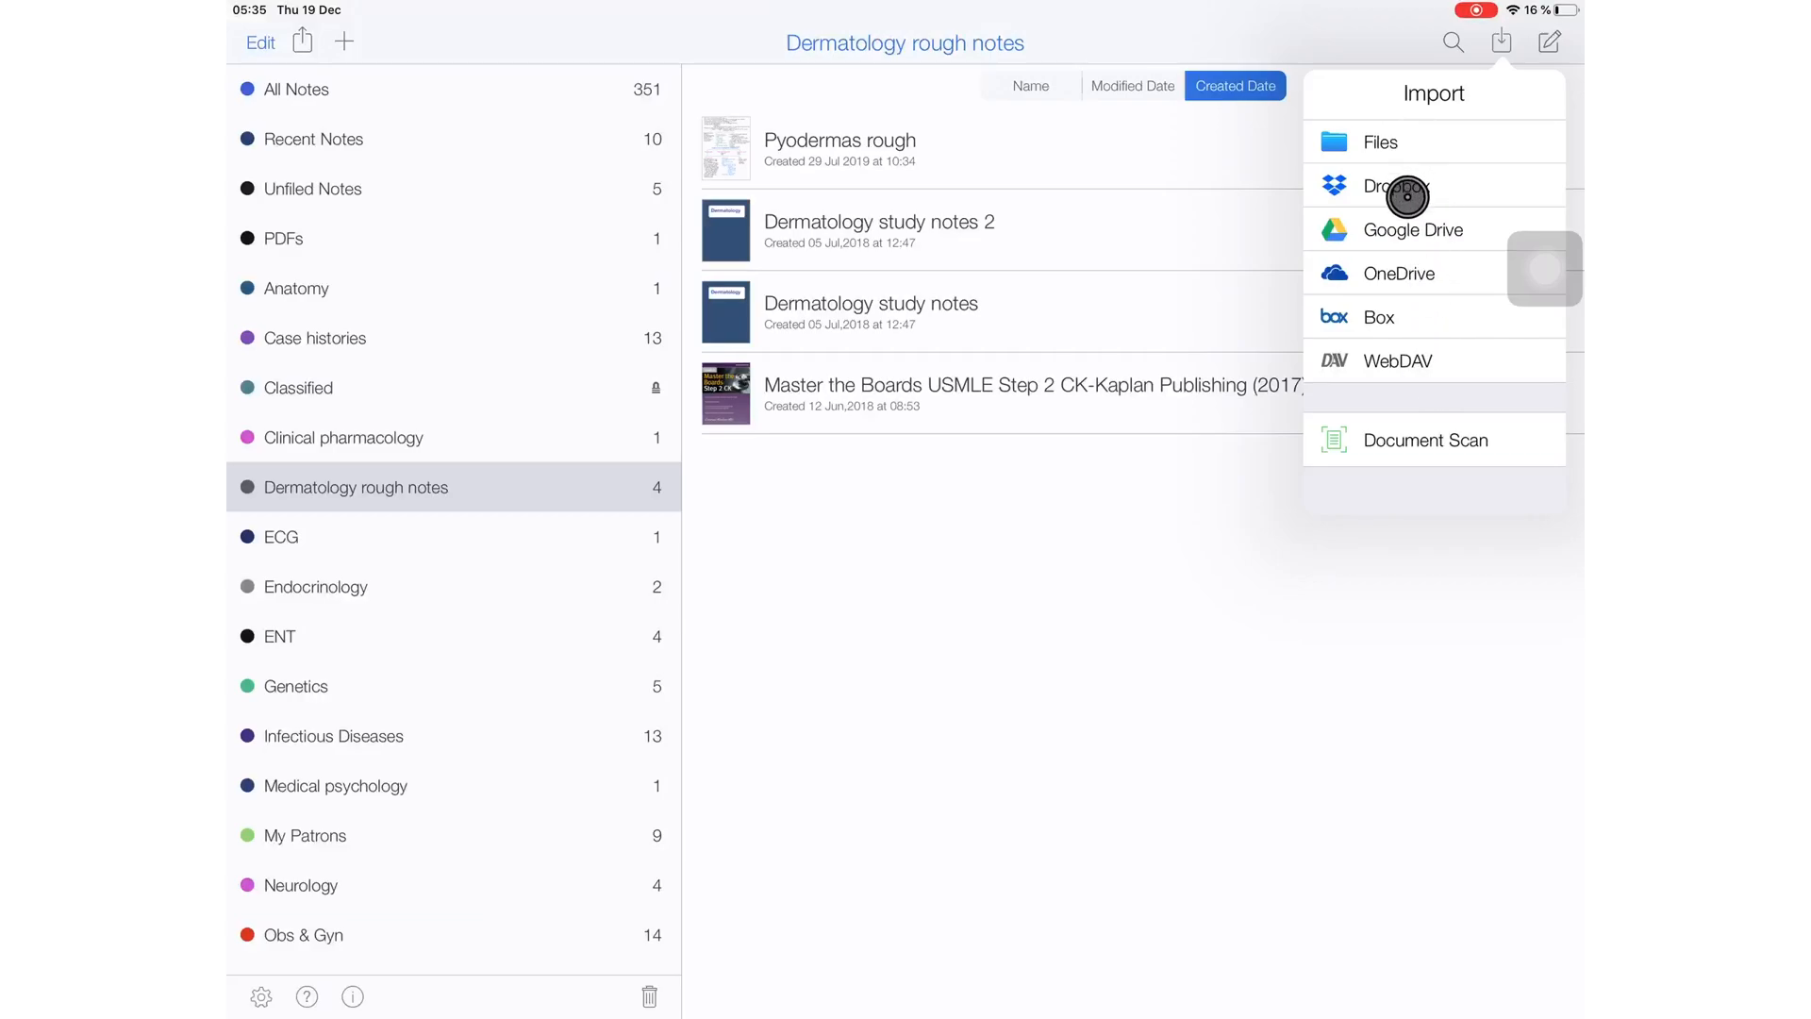
{"action": "left_click", "coordinate": [1381, 143]}
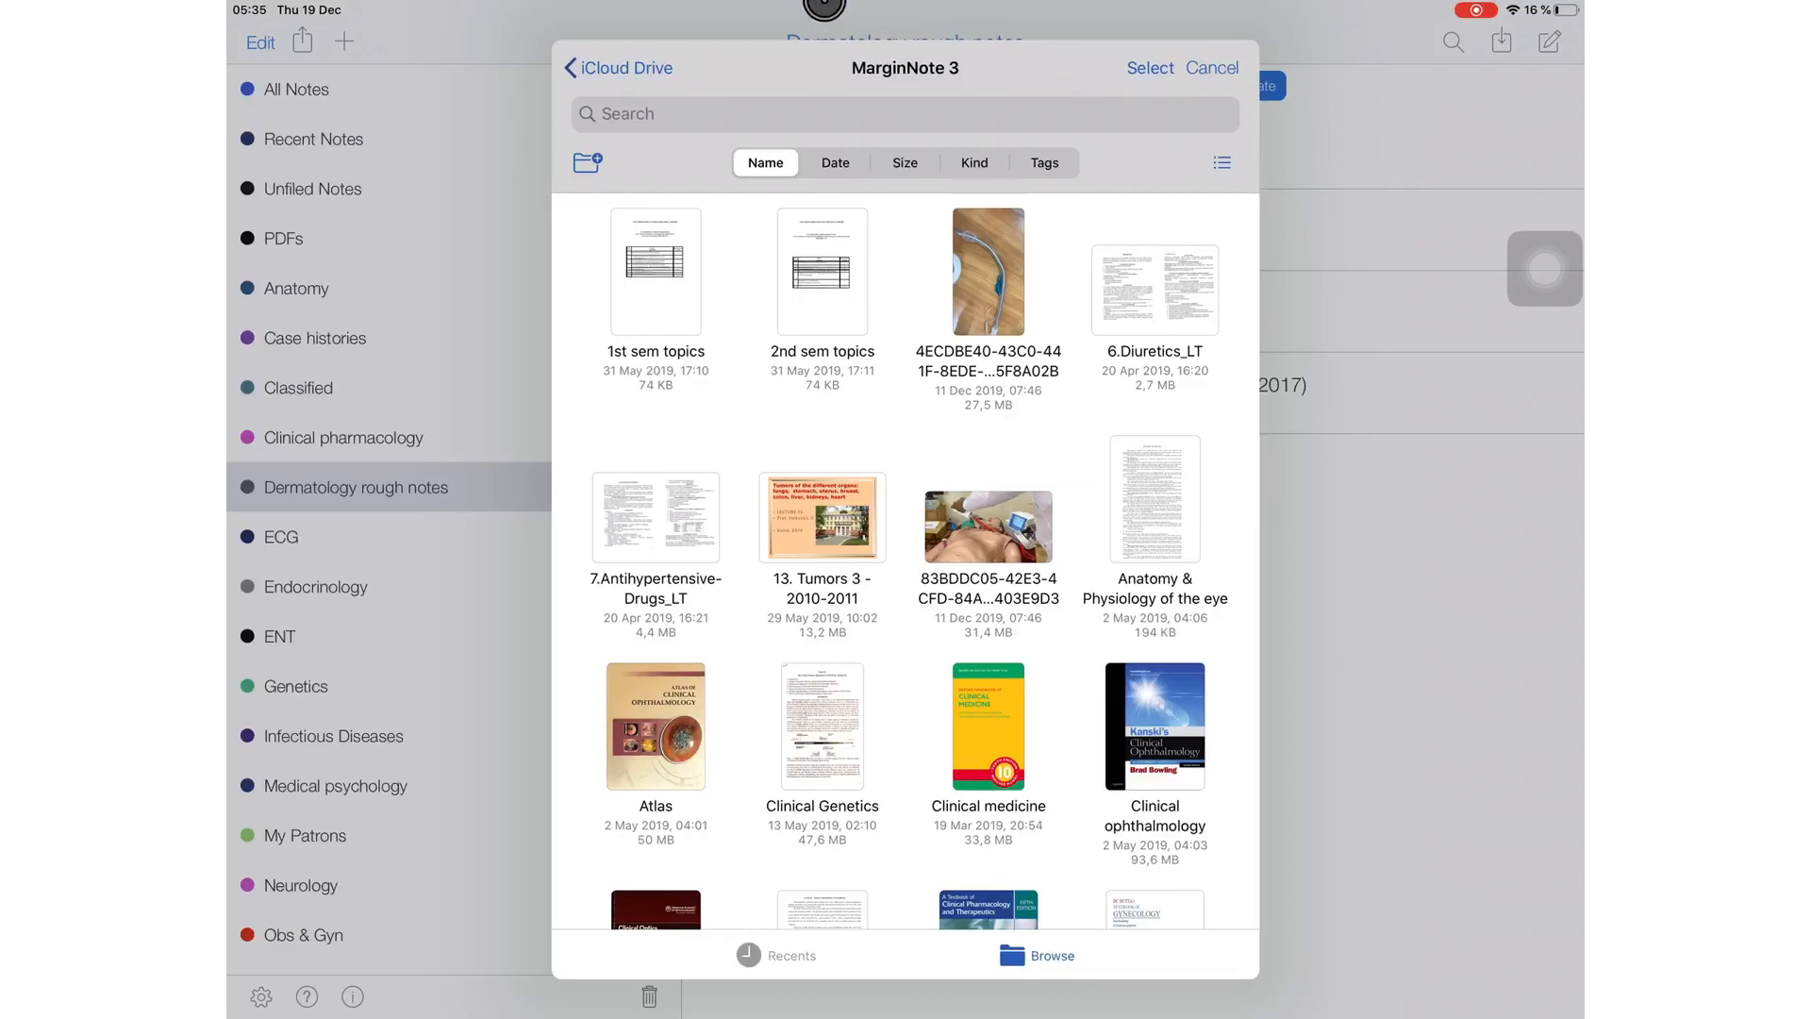
{"action": "left_click", "coordinate": [619, 67]}
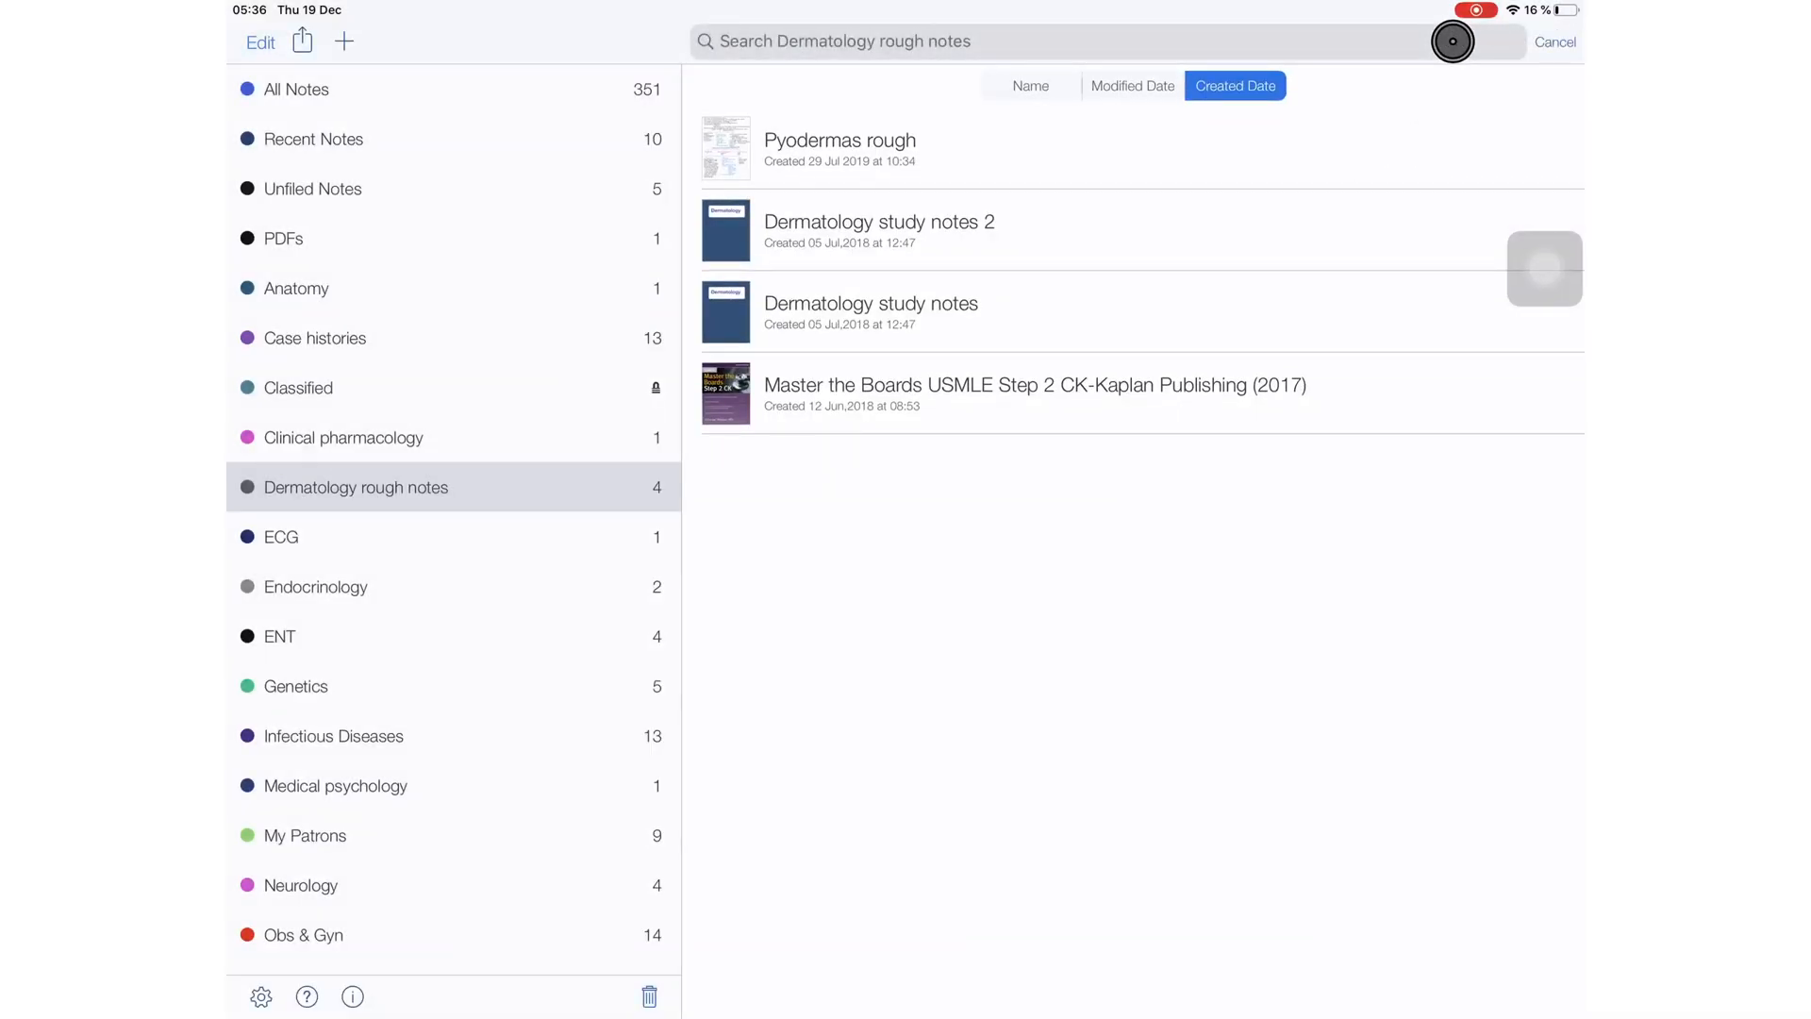
Step: Search for 'and', then index the unindexed note Lichen Ruber Planus
{"action": "type", "text": "a"}
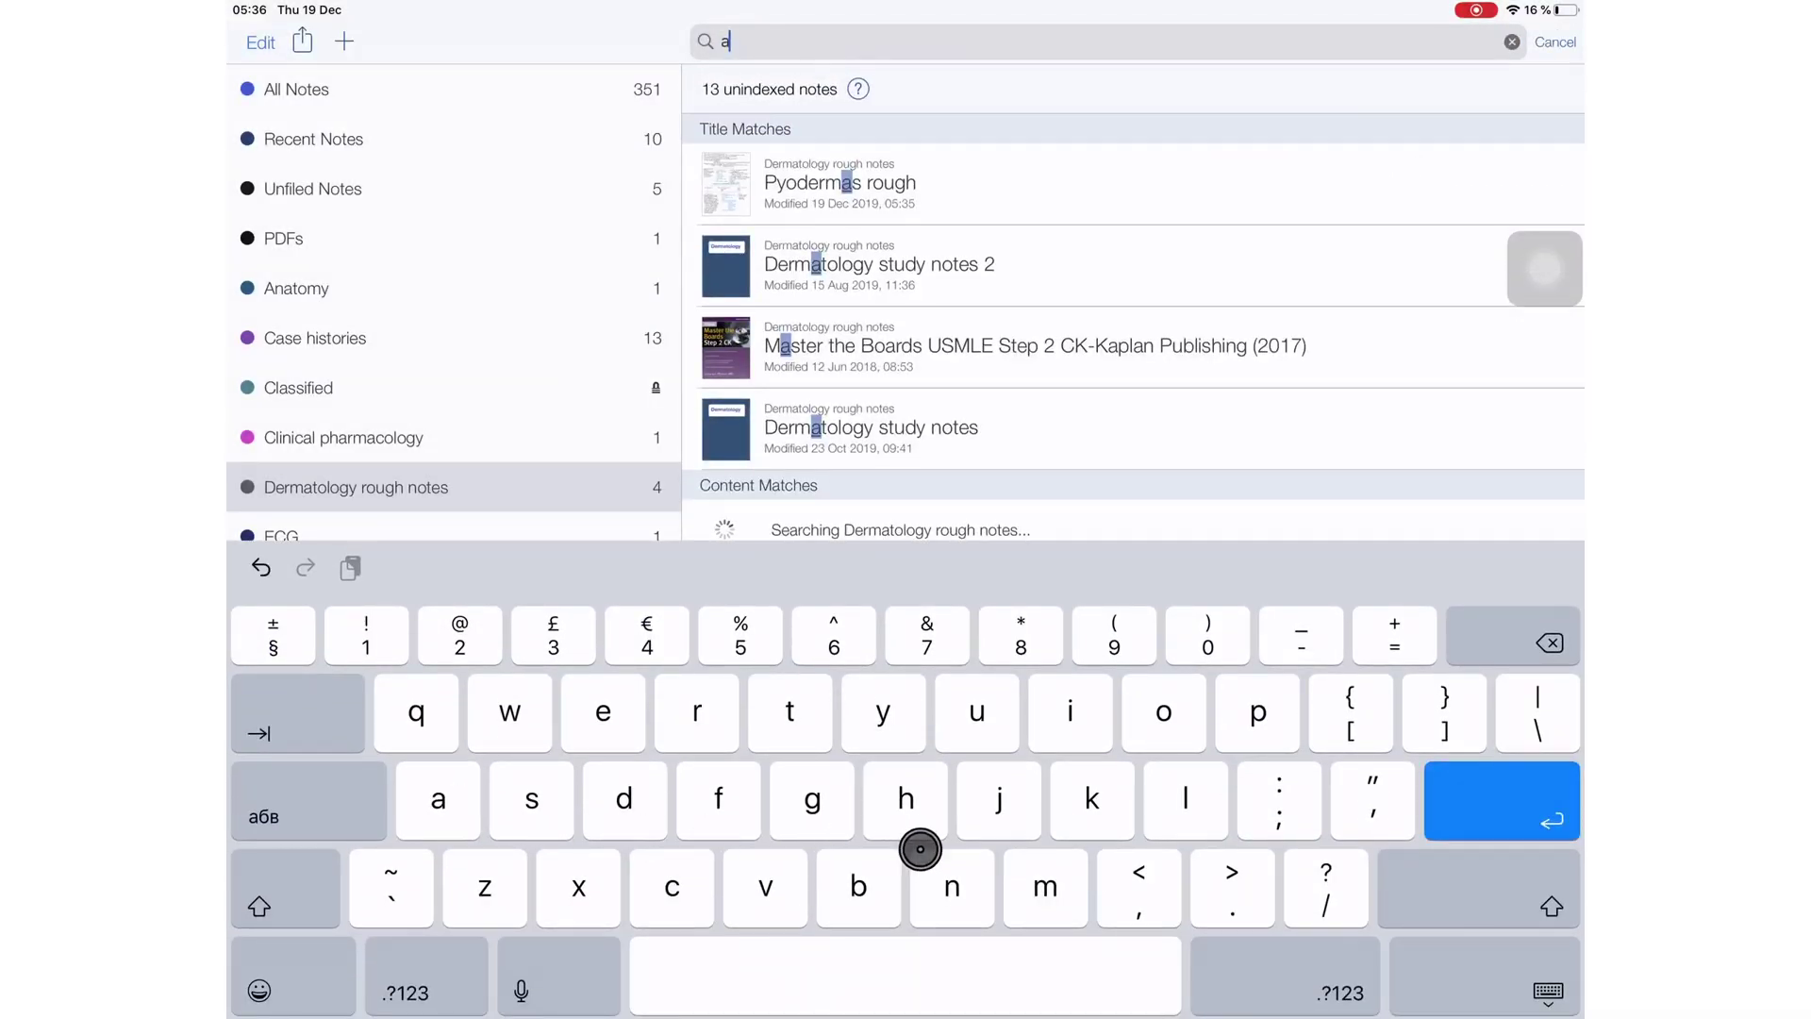
{"action": "type", "text": "nd"}
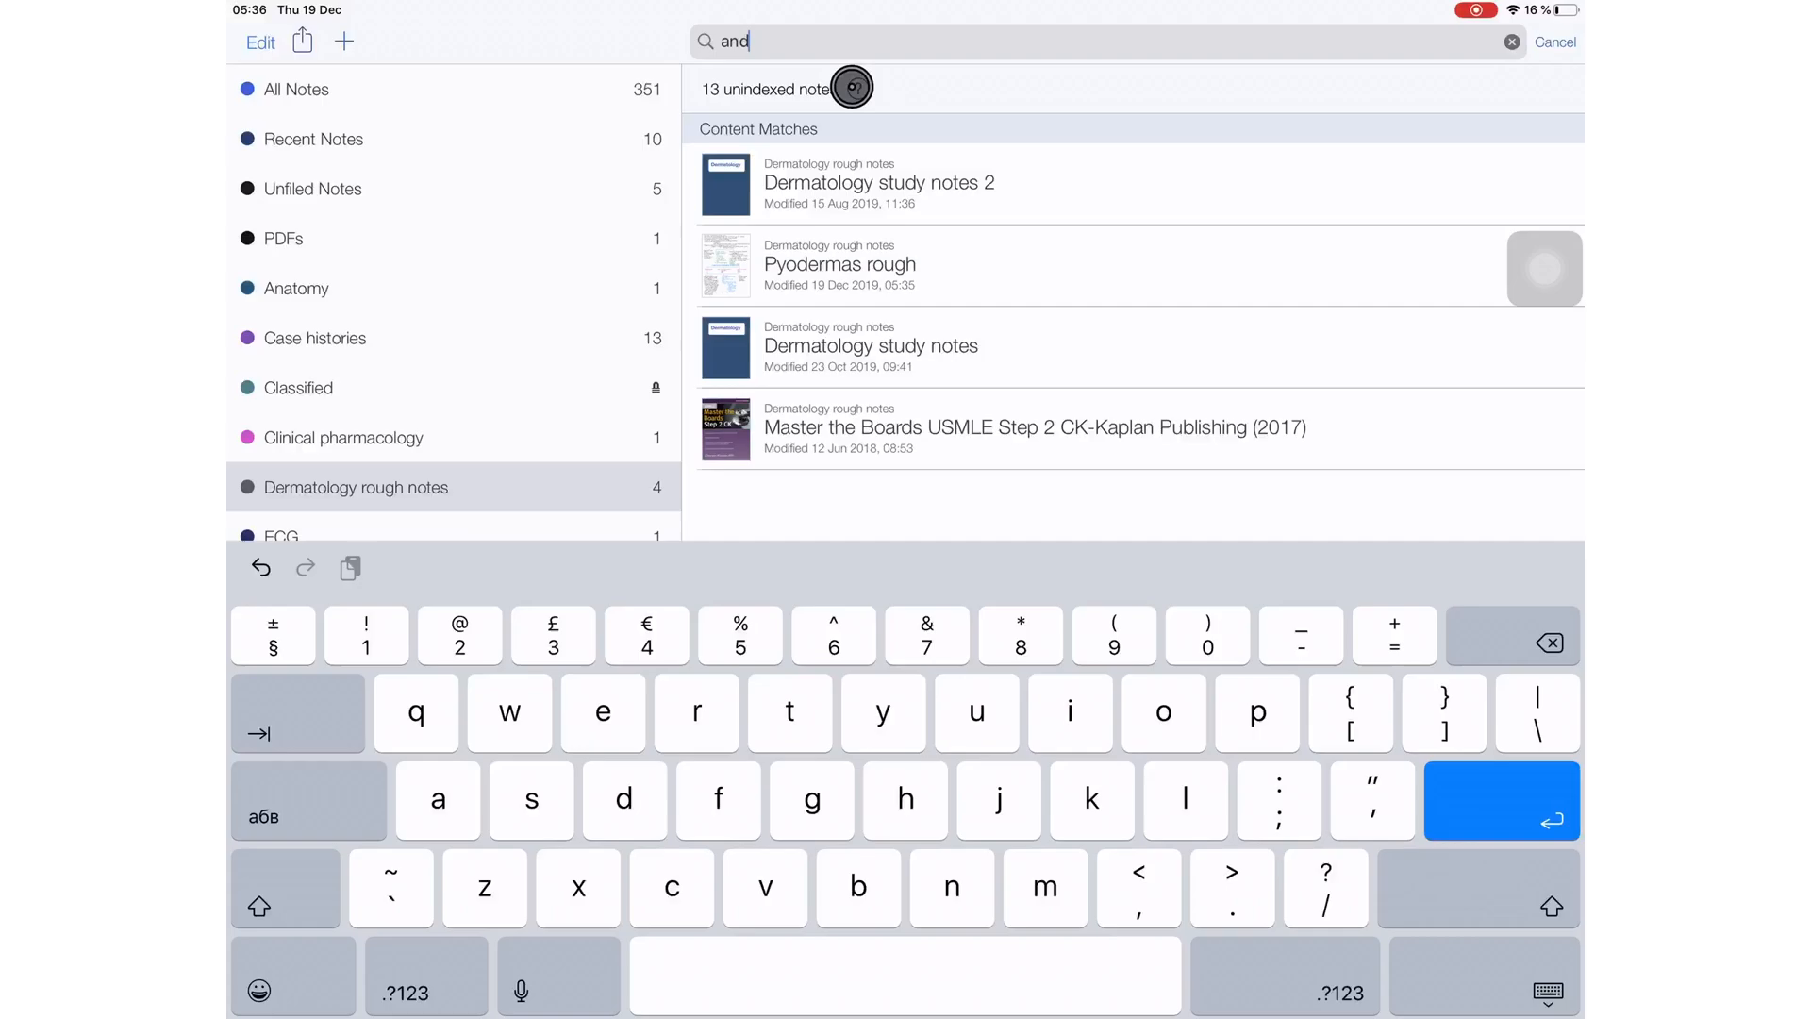
{"action": "left_click", "coordinate": [857, 87]}
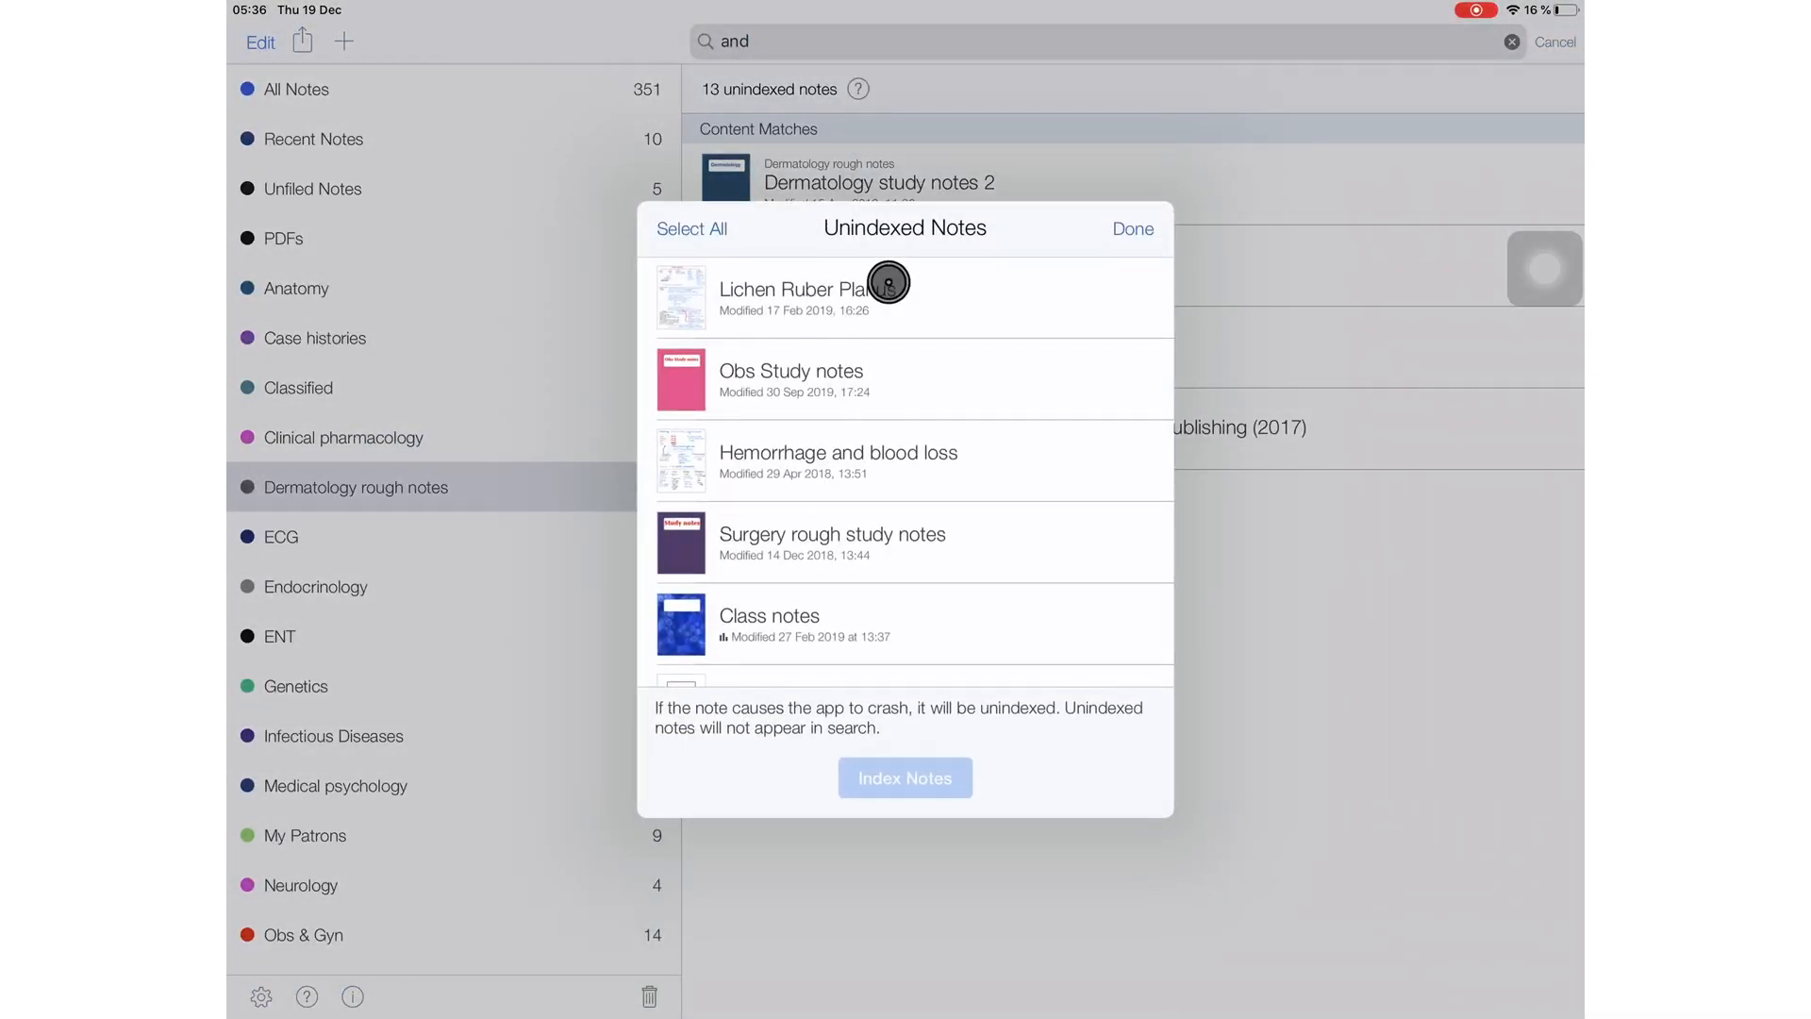
{"action": "left_click", "coordinate": [875, 298]}
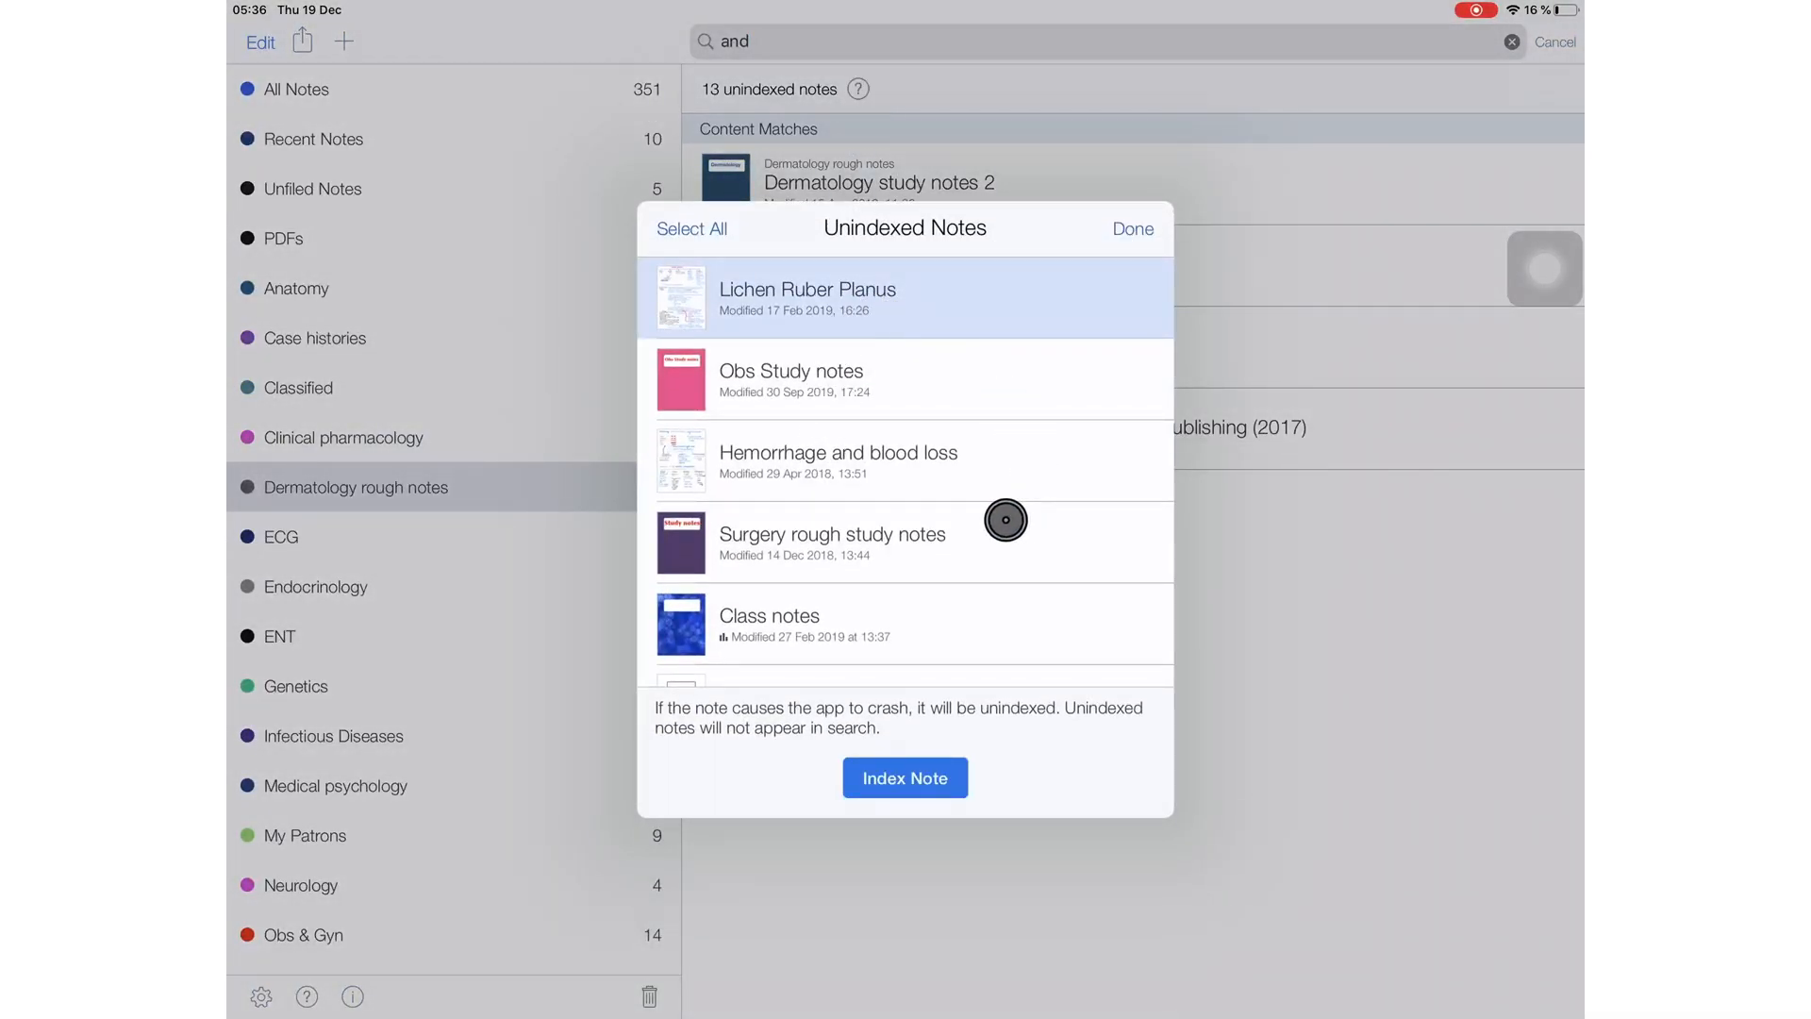
{"action": "mouse_move", "coordinate": [819, 375]}
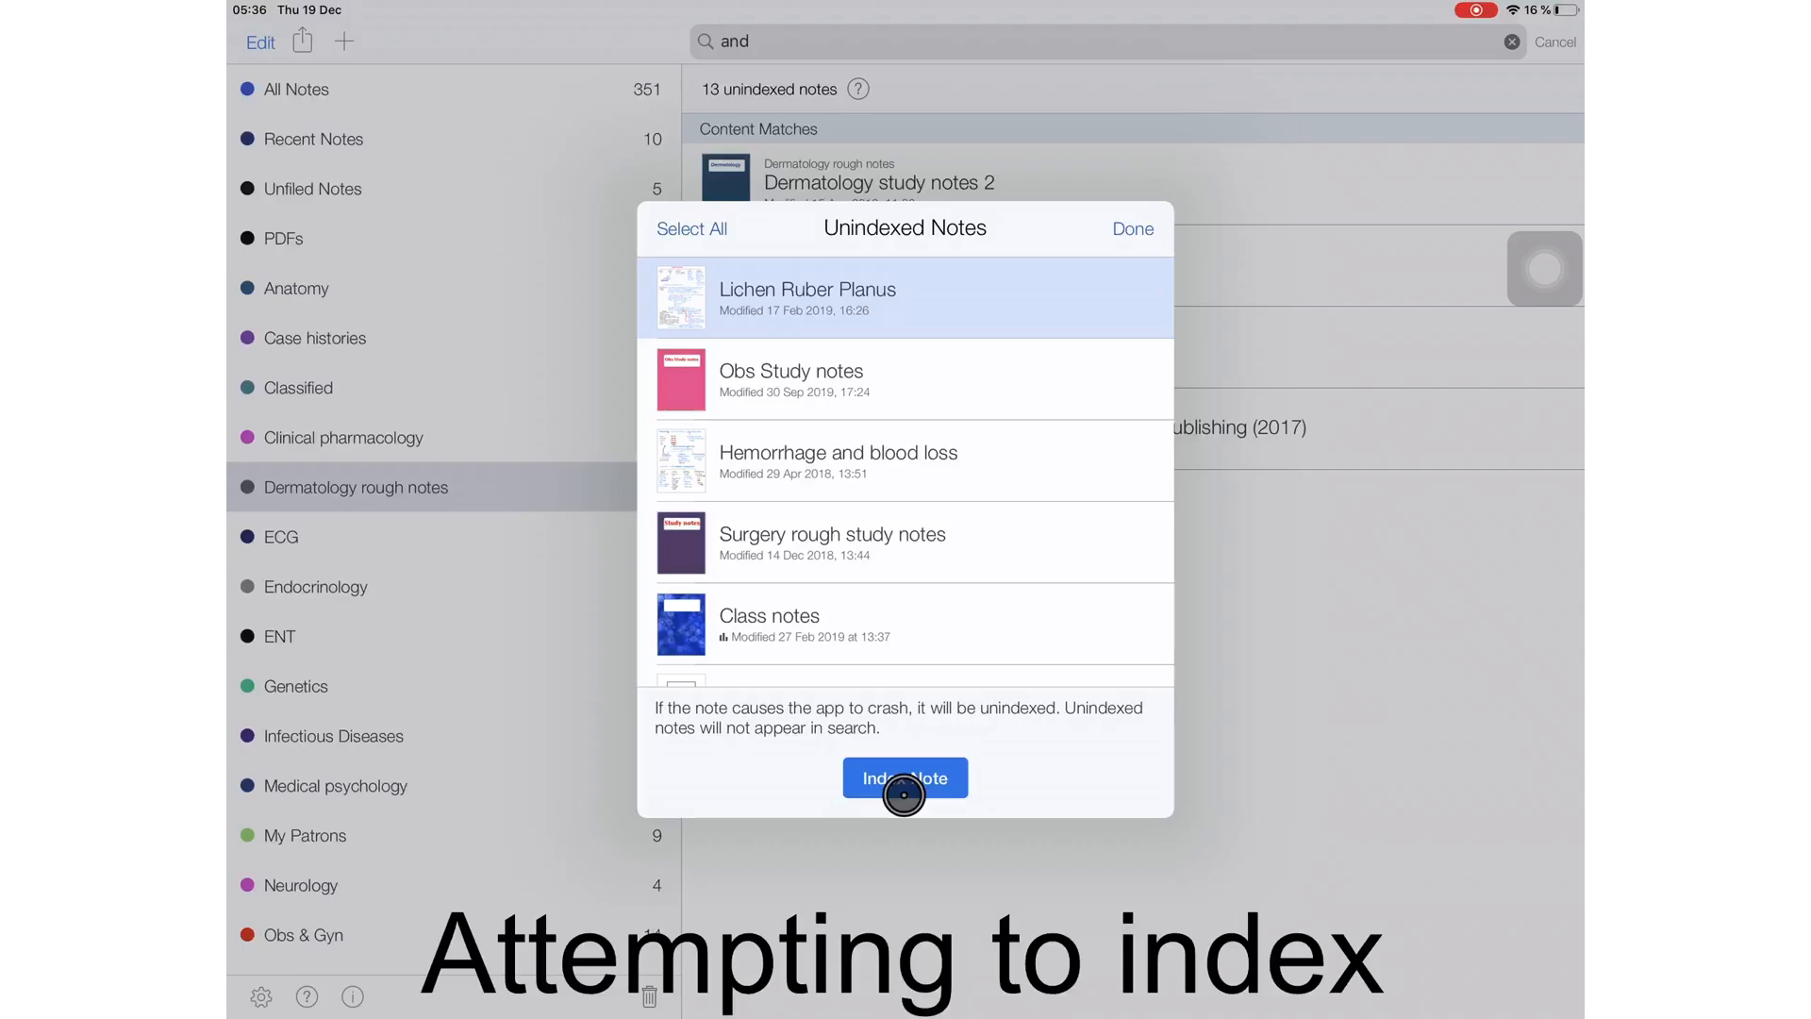
{"action": "left_click", "coordinate": [906, 777]}
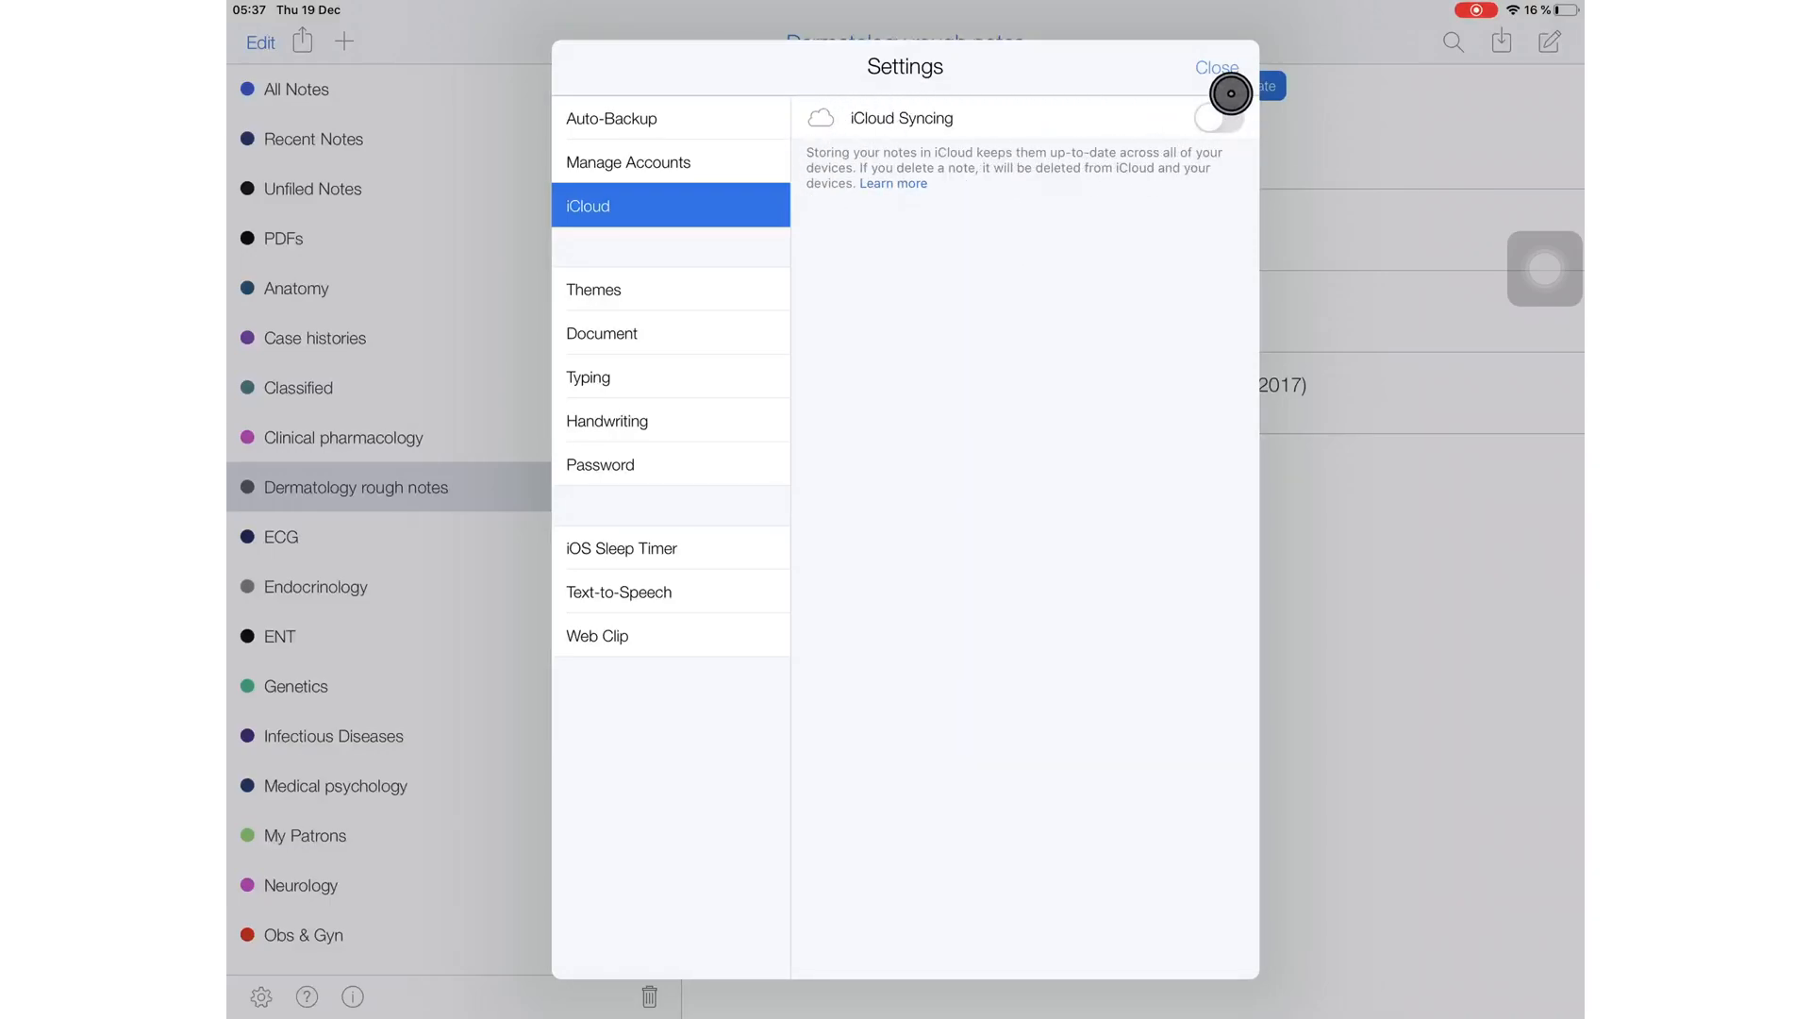
Step: Close Settings and search for 'and' again to list the four Dermatology rough notes
{"action": "left_click", "coordinate": [1211, 66]}
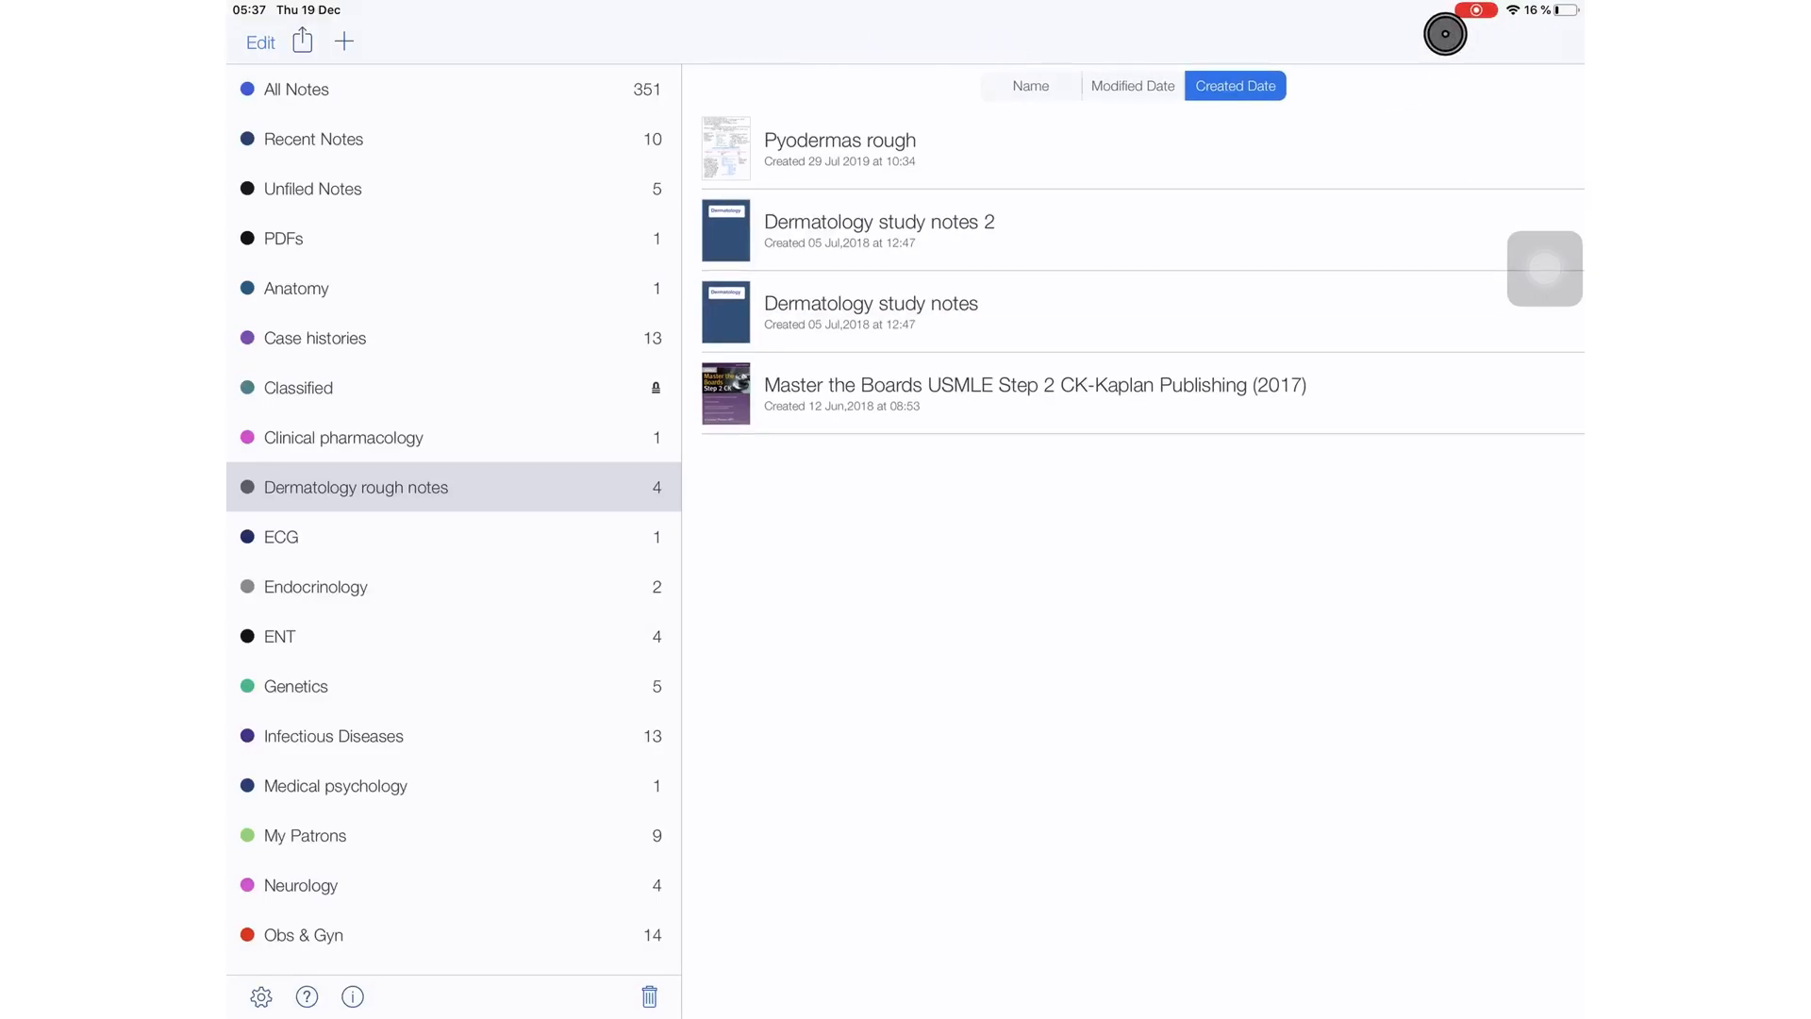
{"action": "type", "text": "a"}
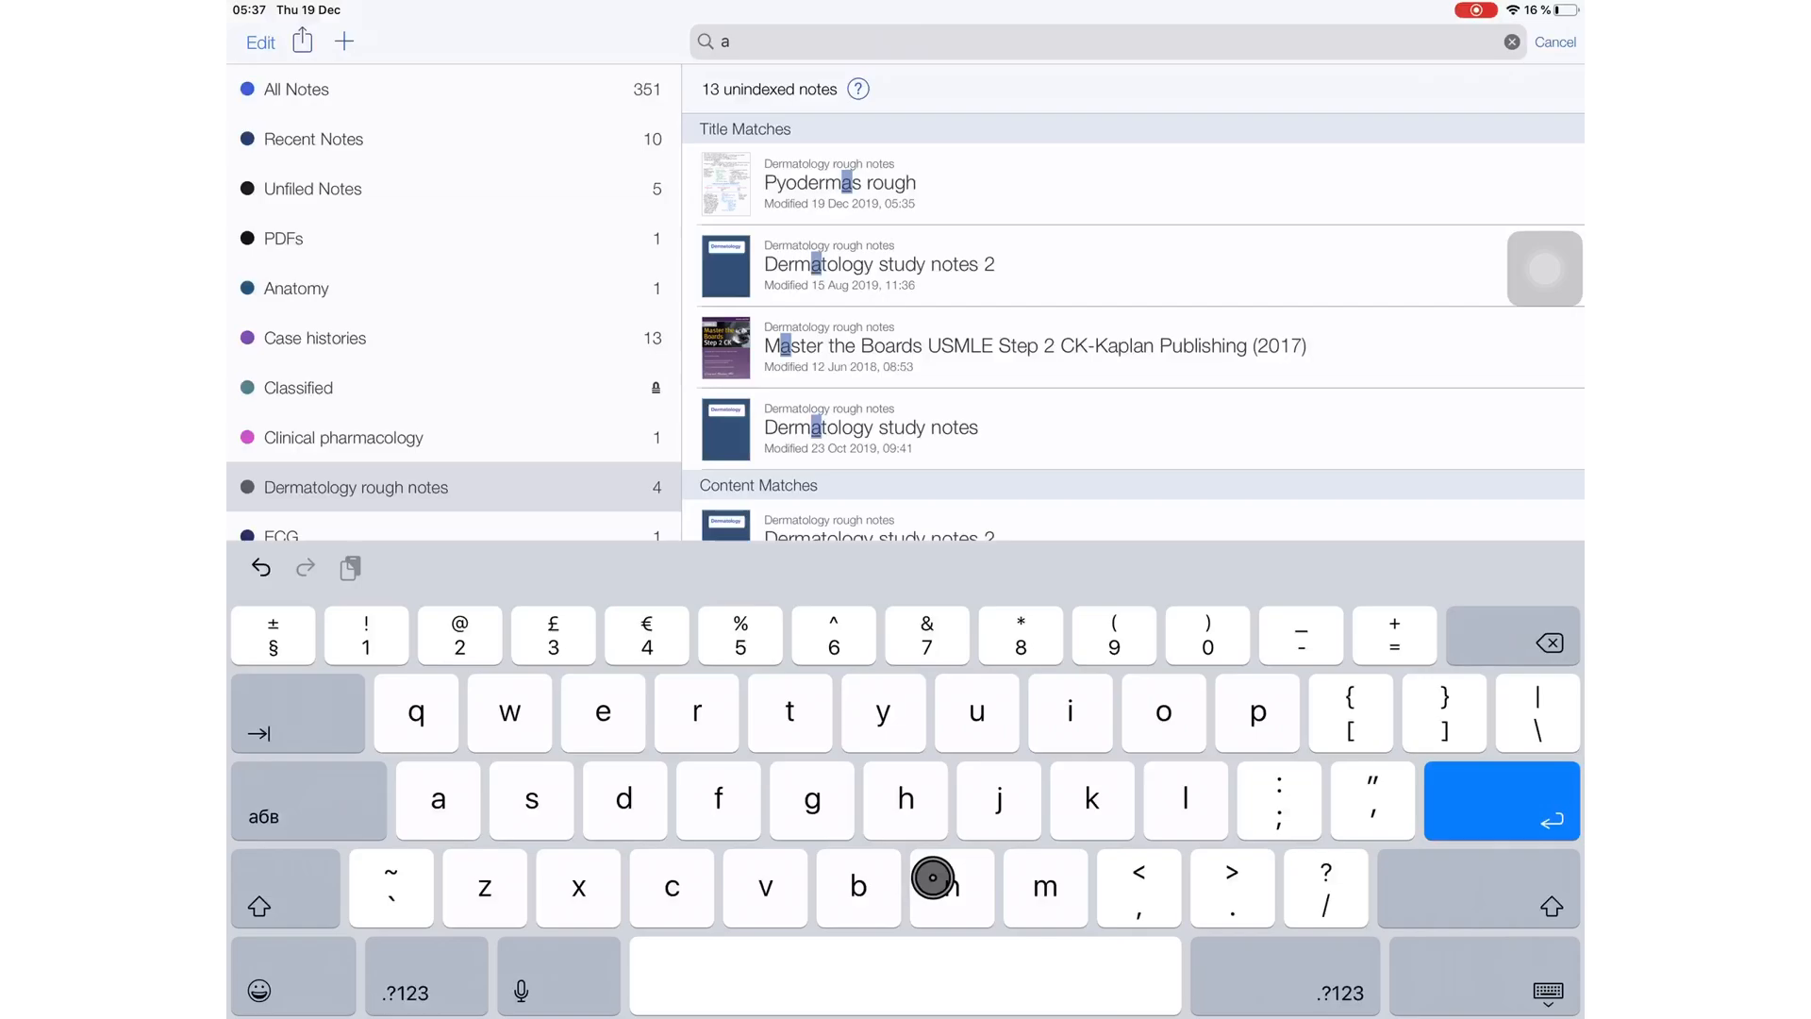
{"action": "type", "text": "nd"}
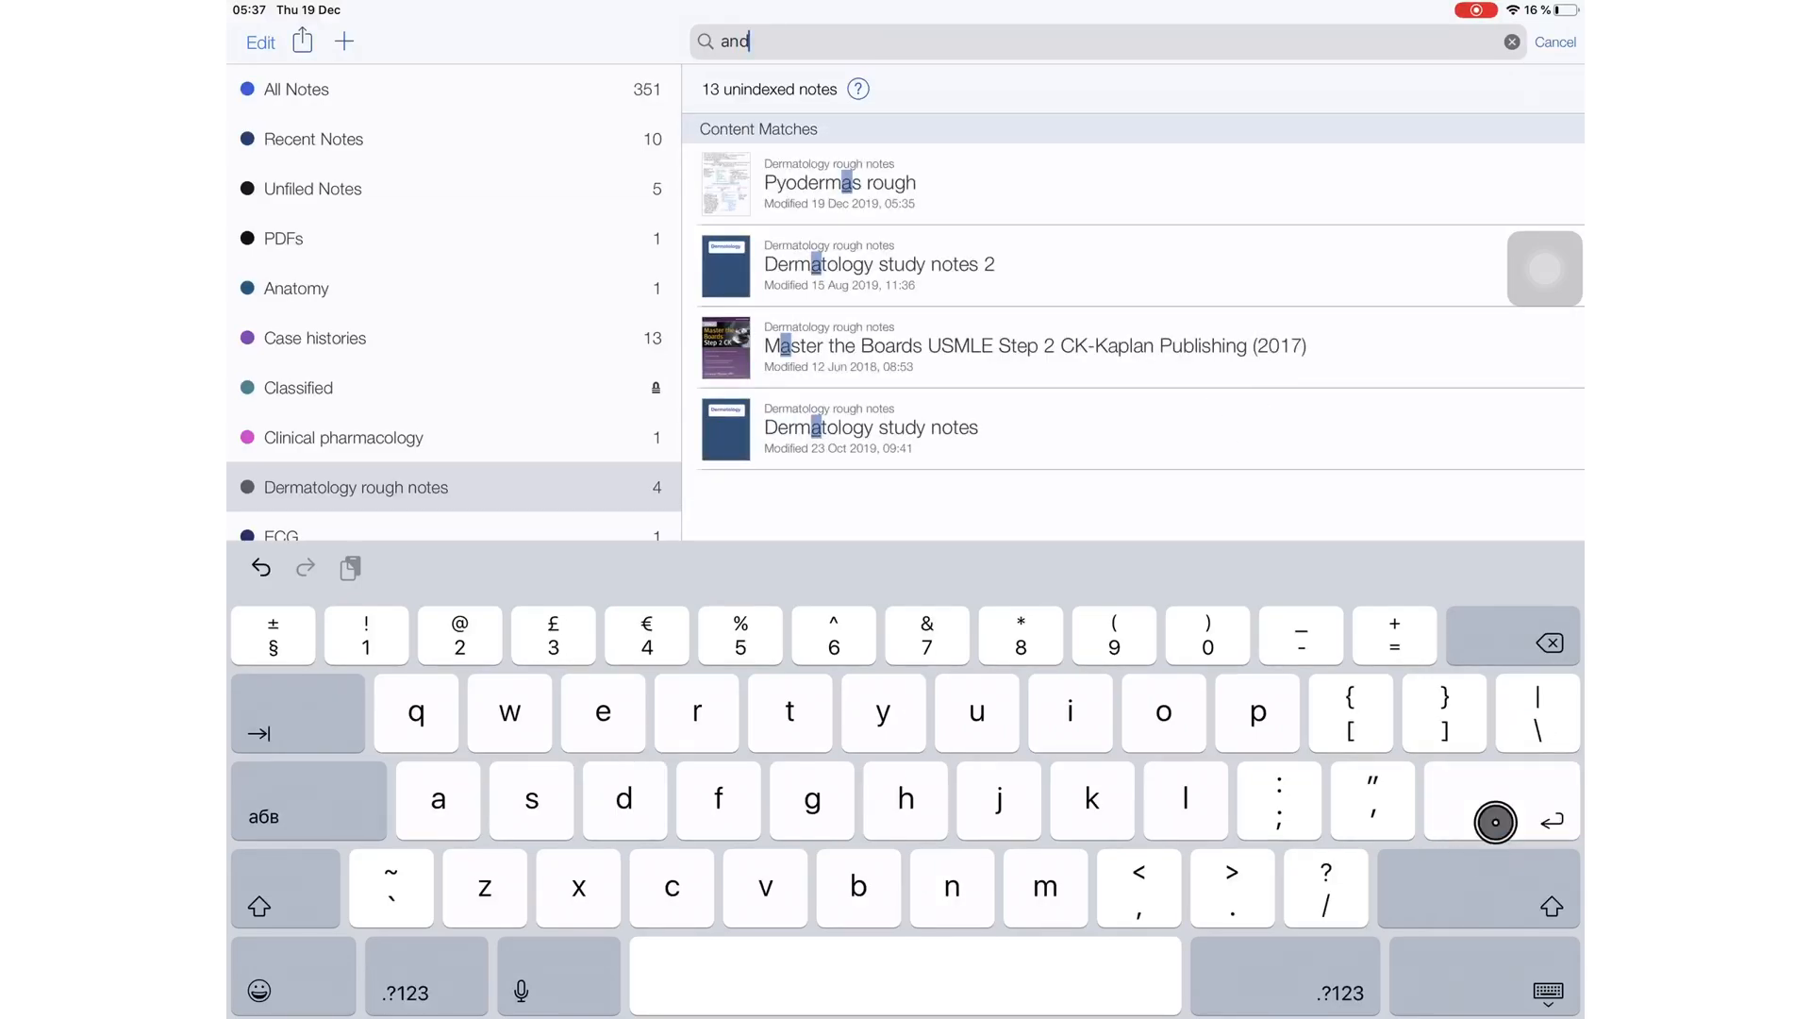